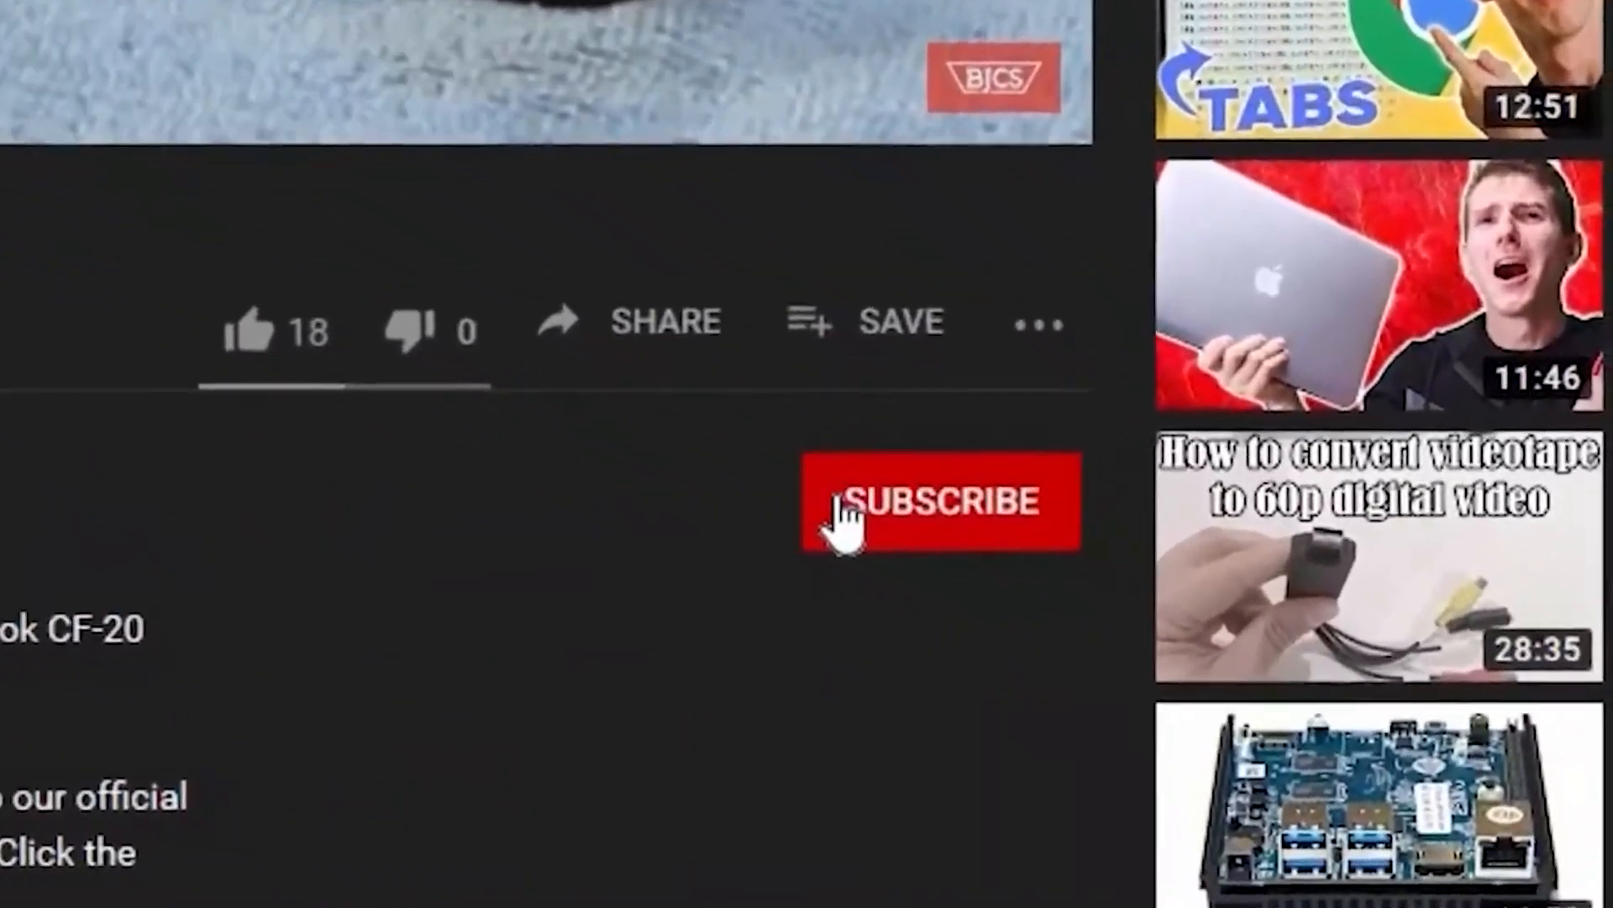
Download the Windows 11 Media Creation Tool in Edge and run it
{"action": "left_click", "coordinate": [936, 502]}
{"action": "type", "text": "mico"}
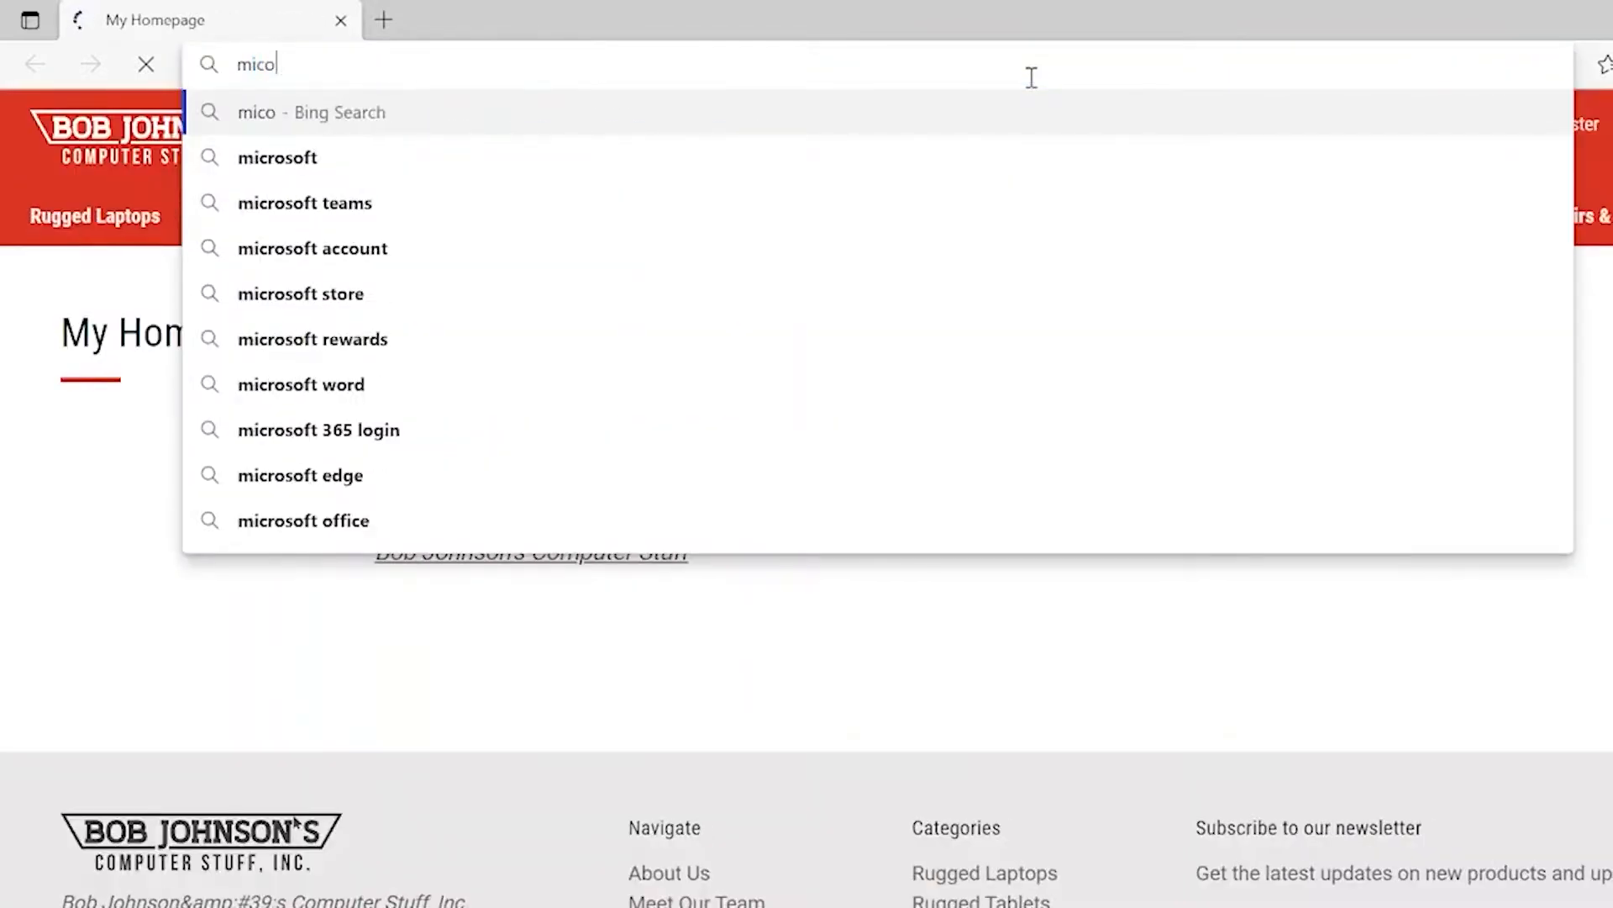
{"action": "key", "text": "backspace"}
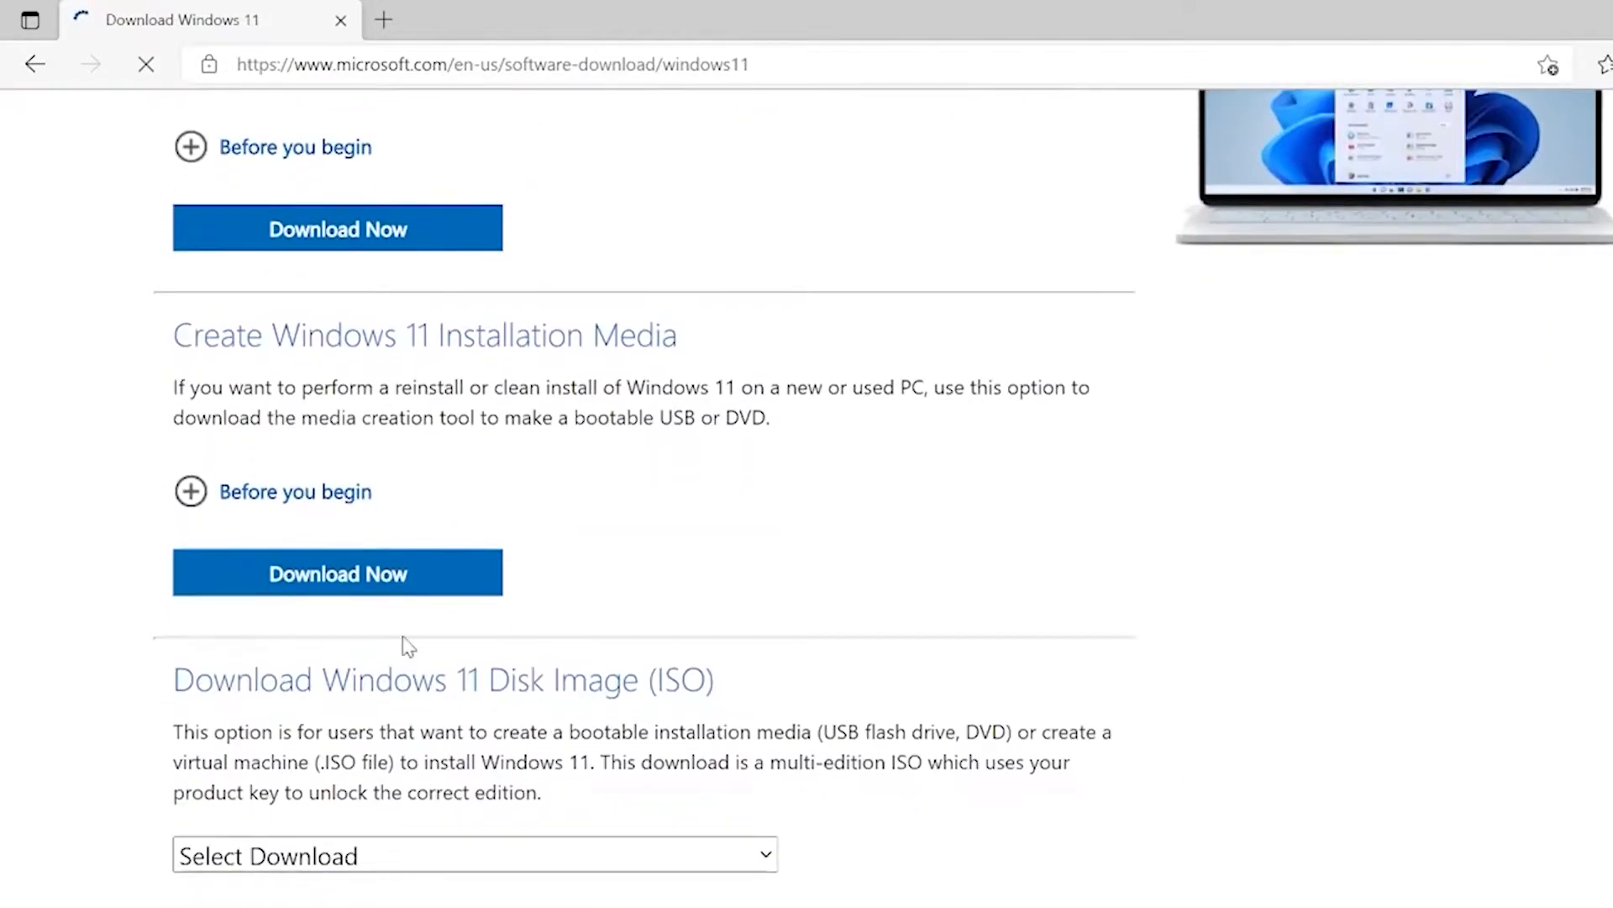
{"action": "left_click", "coordinate": [338, 573]}
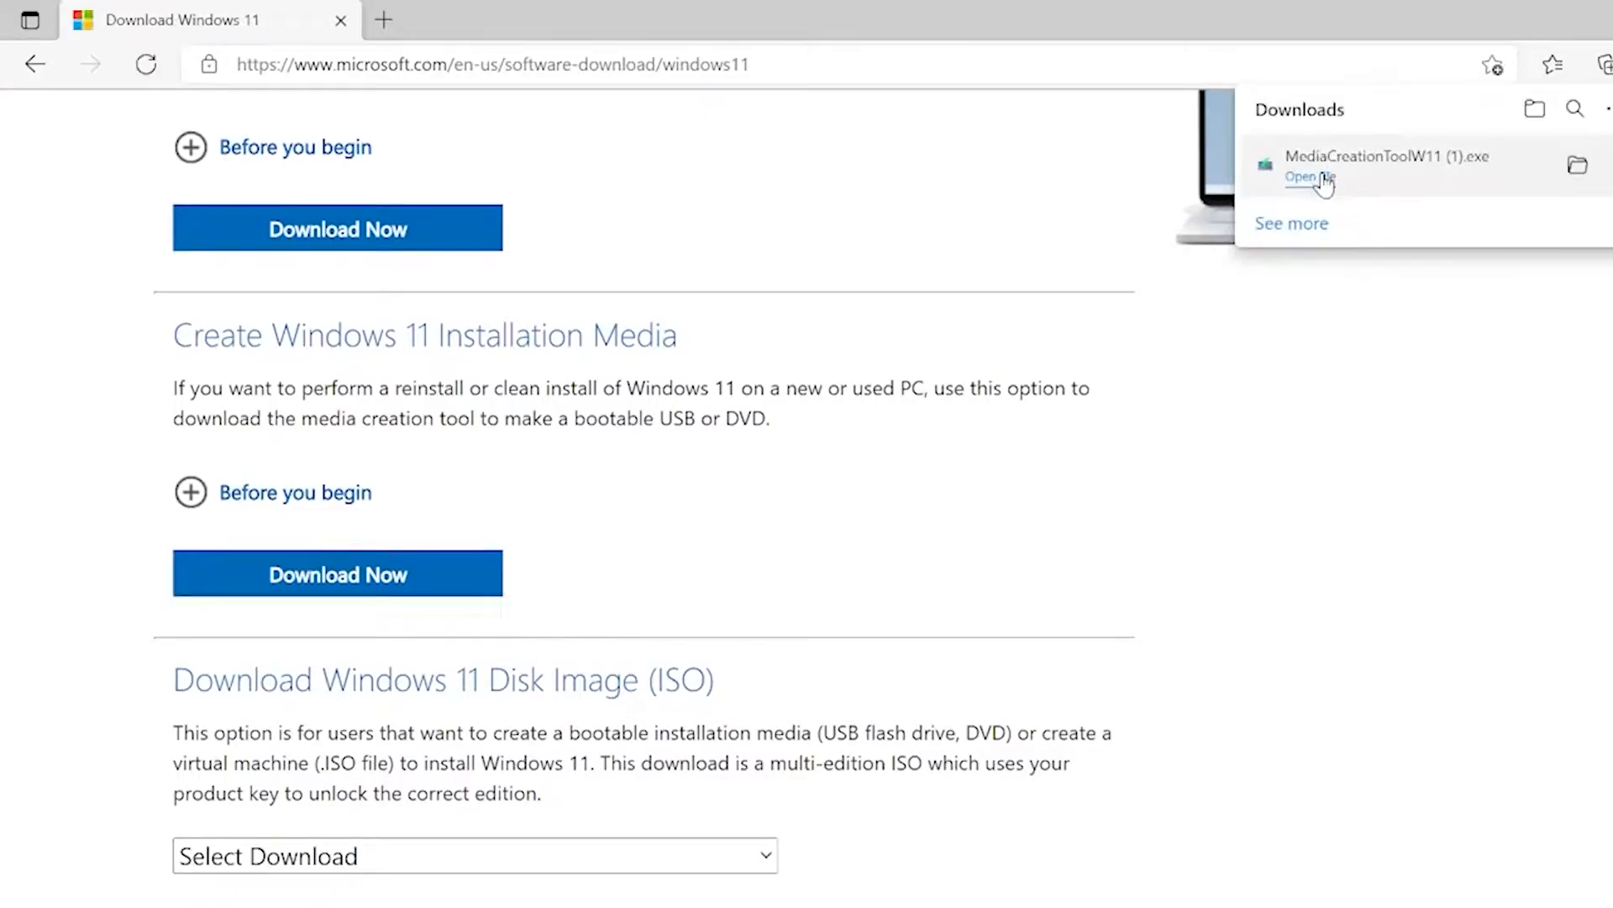
{"action": "left_click", "coordinate": [1308, 176]}
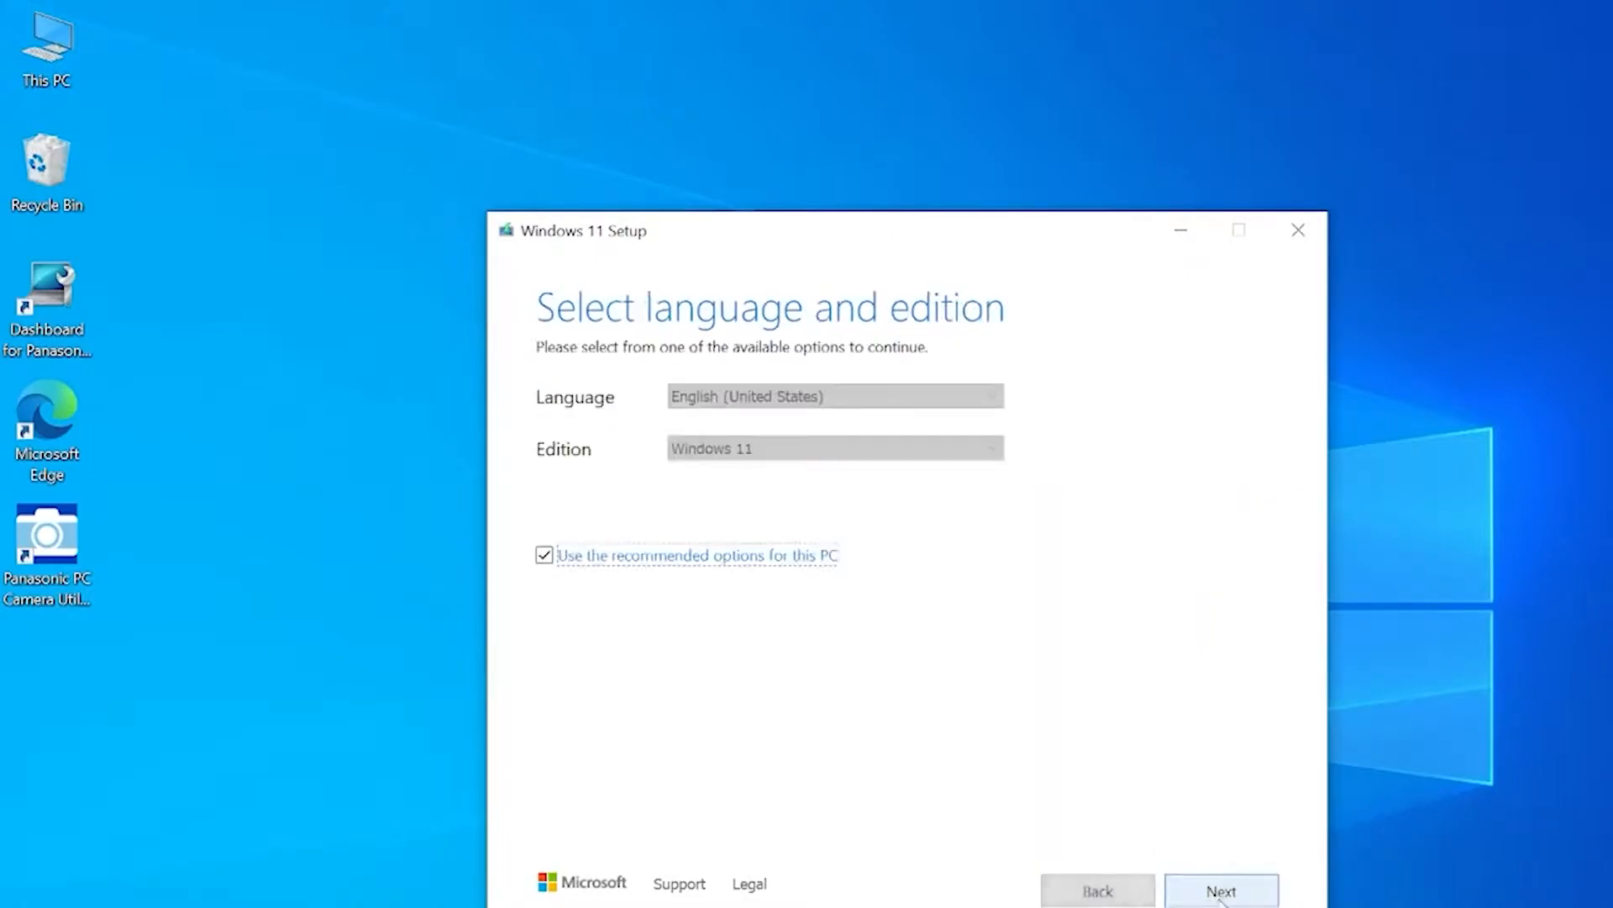
Keep the recommended language and edition, and choose the ESD-USB (D:) drive
{"action": "left_click", "coordinate": [1220, 890]}
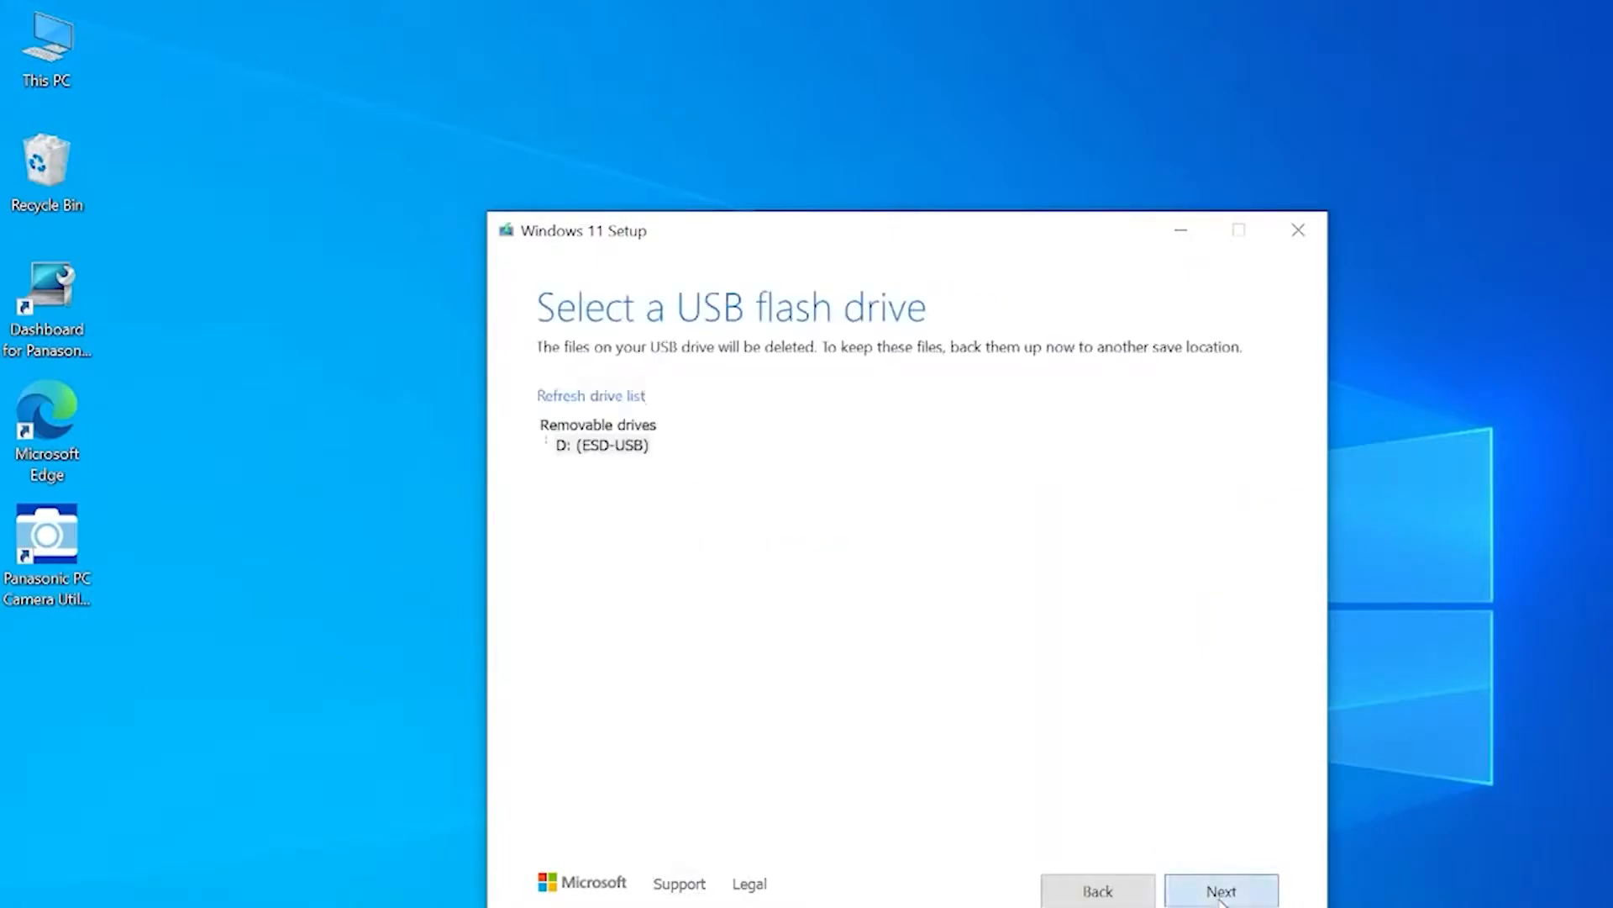
{"action": "left_click", "coordinate": [1220, 891]}
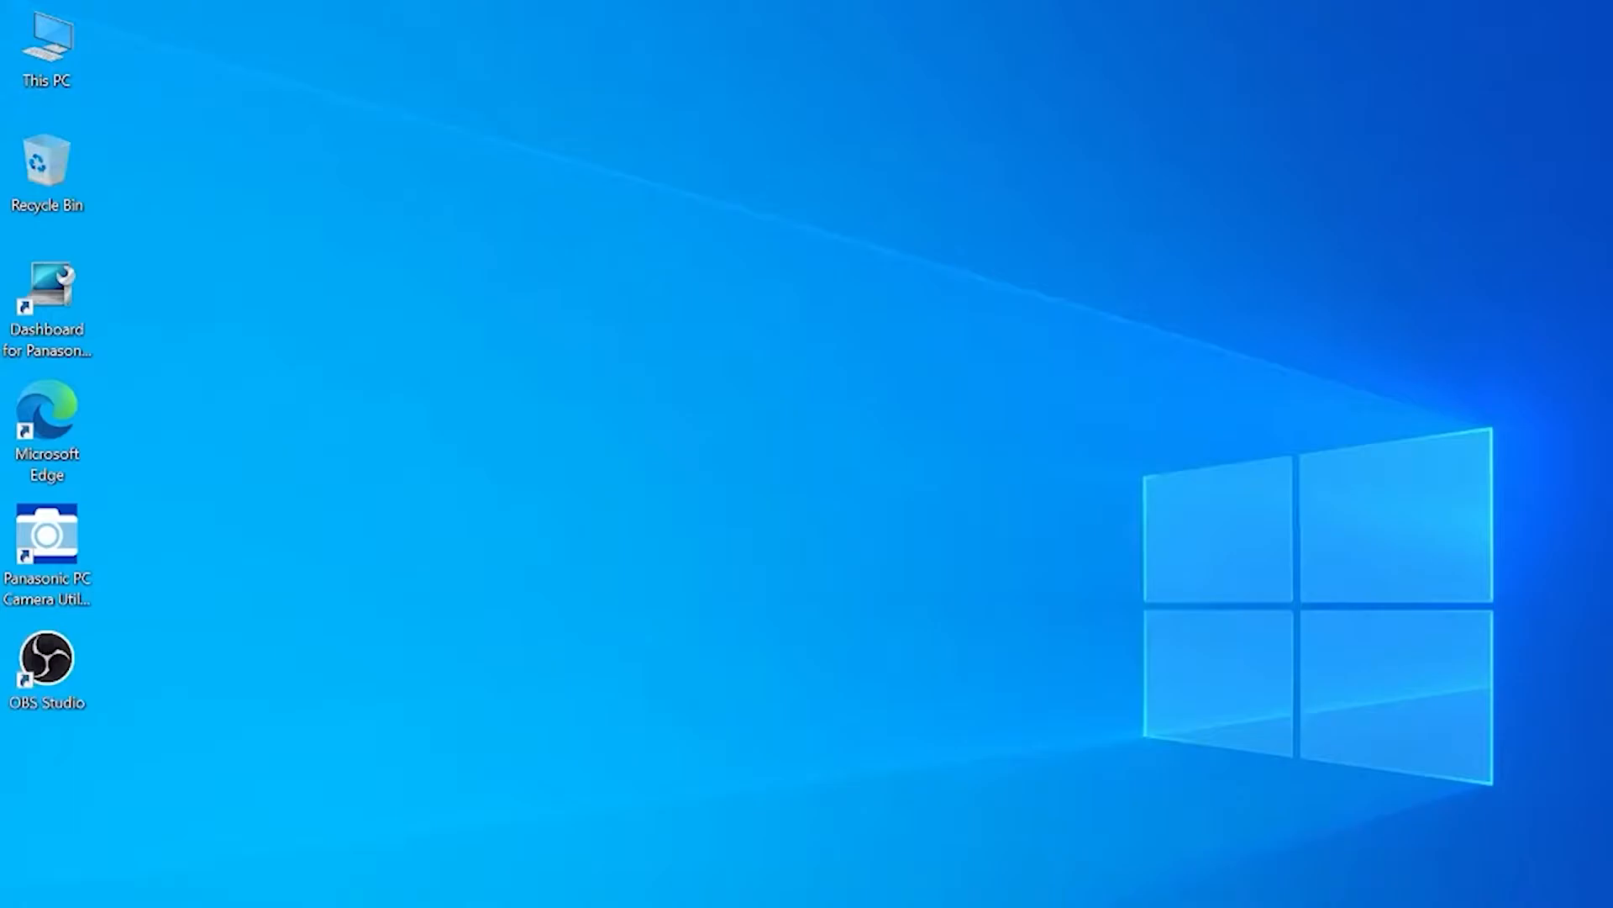
Launch Registry Editor via Start search and expand HKEY_LOCAL_MACHINE\SYSTEM toward MoSetup
{"action": "type", "text": "regedit"}
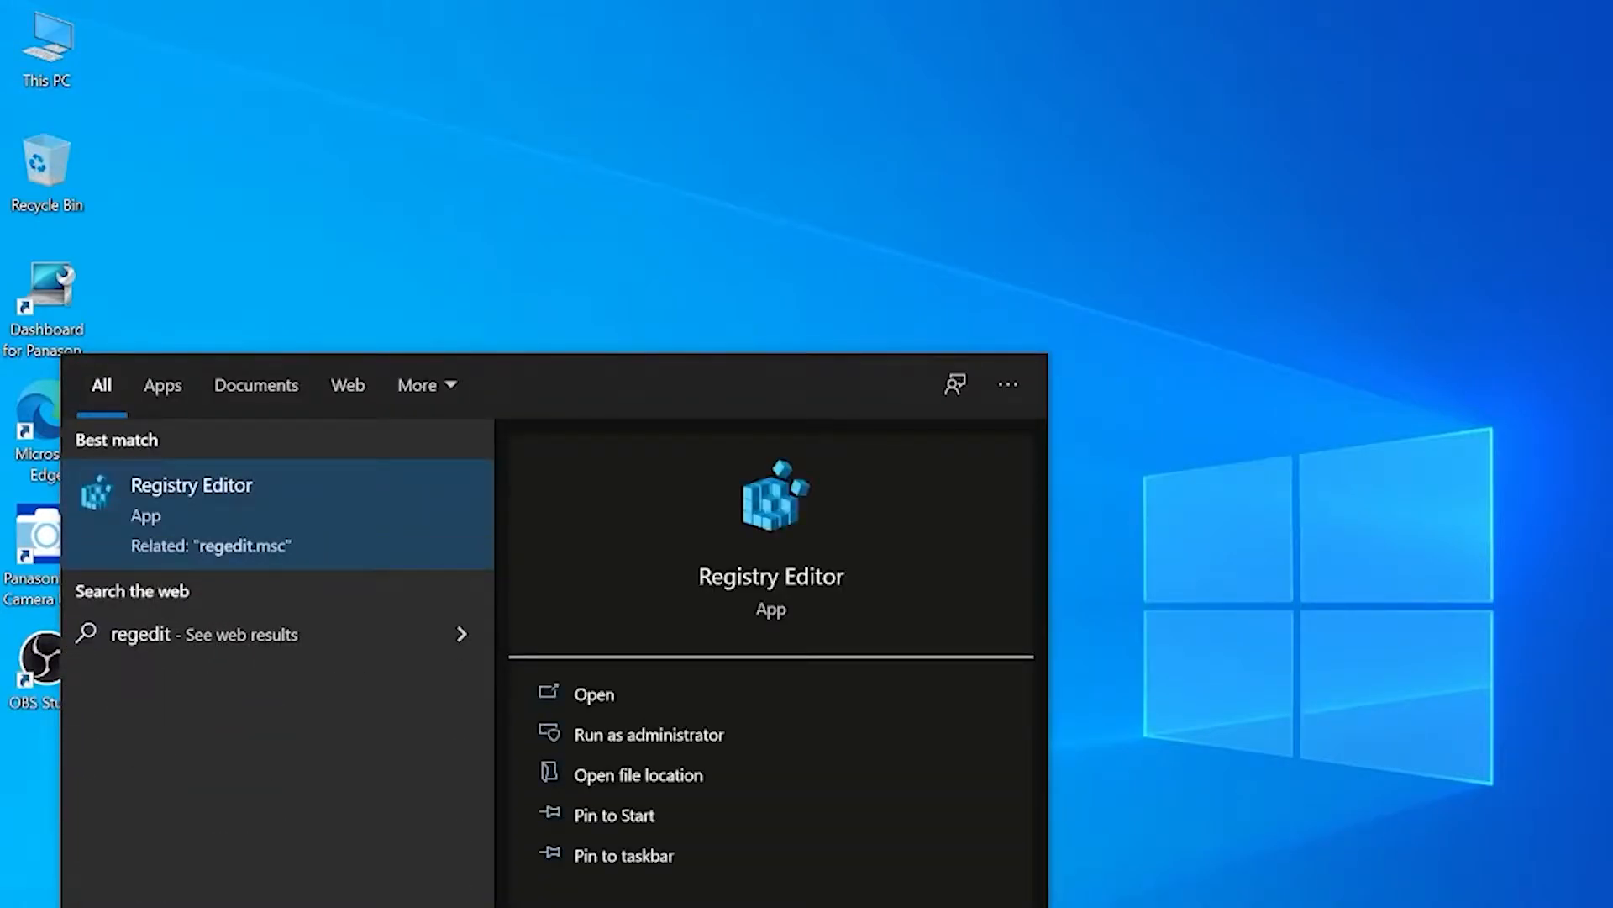
{"action": "left_click", "coordinate": [592, 693]}
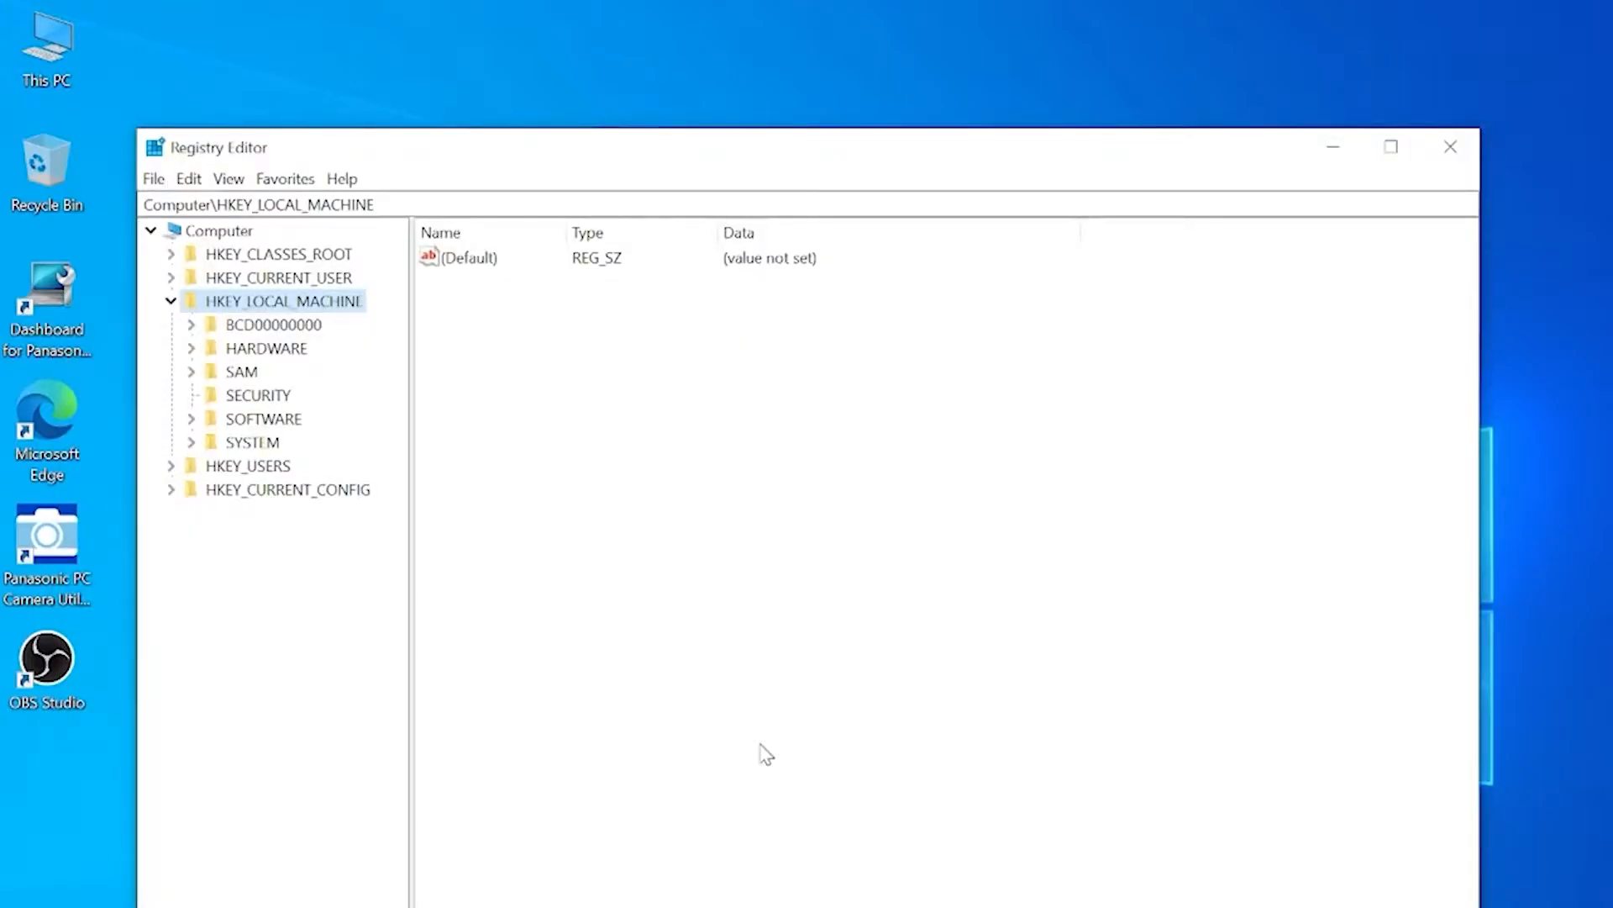
{"action": "mouse_move", "coordinate": [484, 409]}
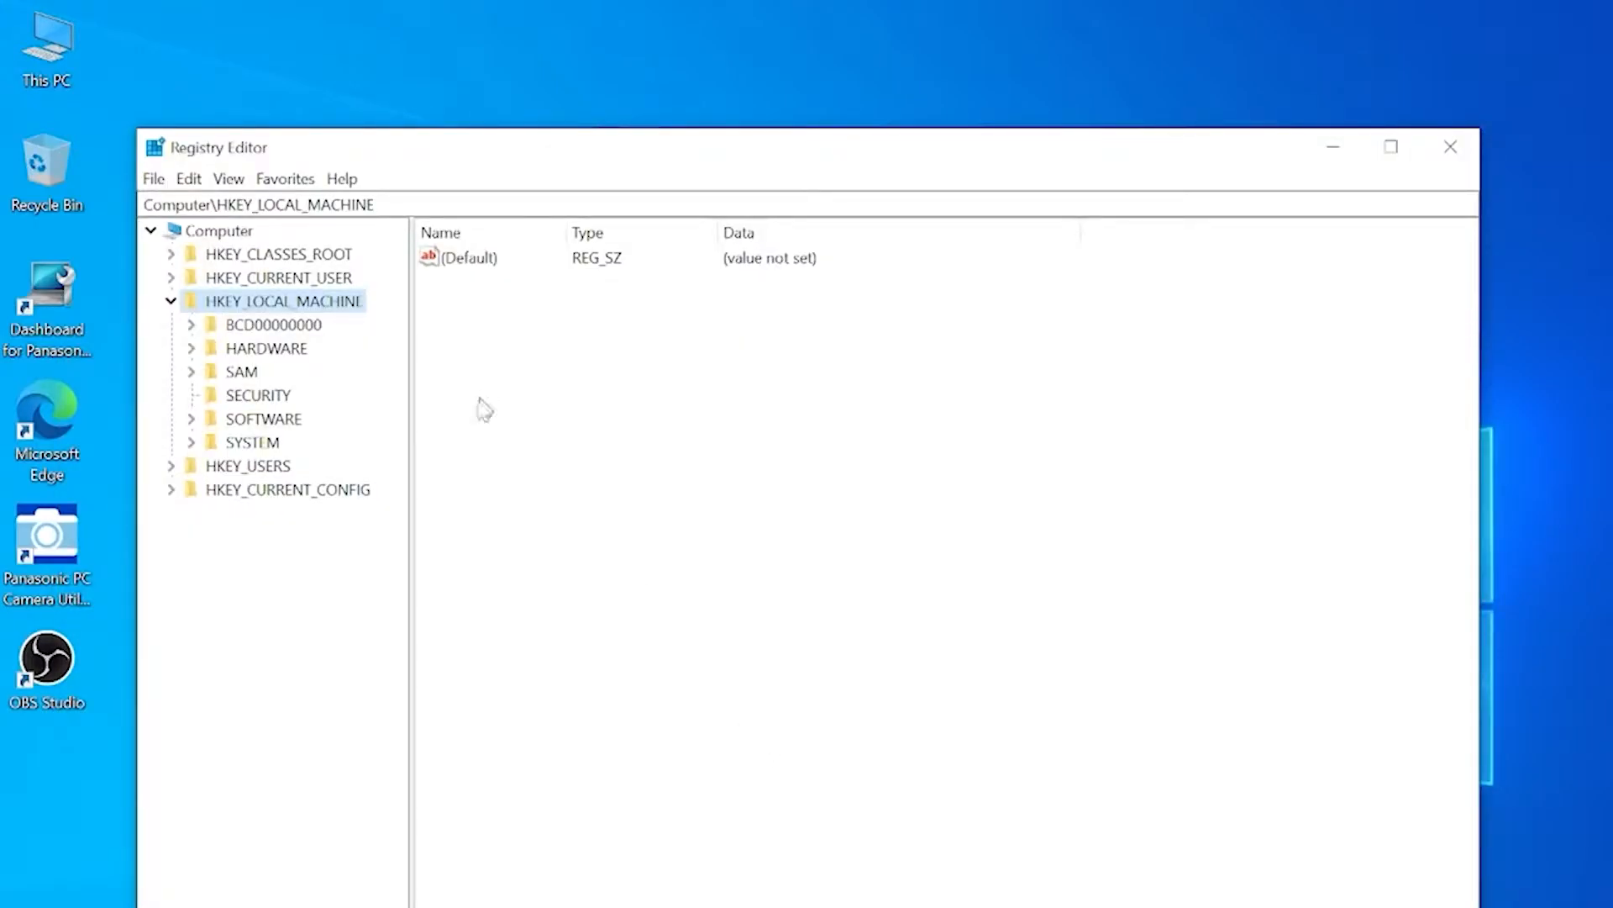
{"action": "mouse_move", "coordinate": [195, 445]}
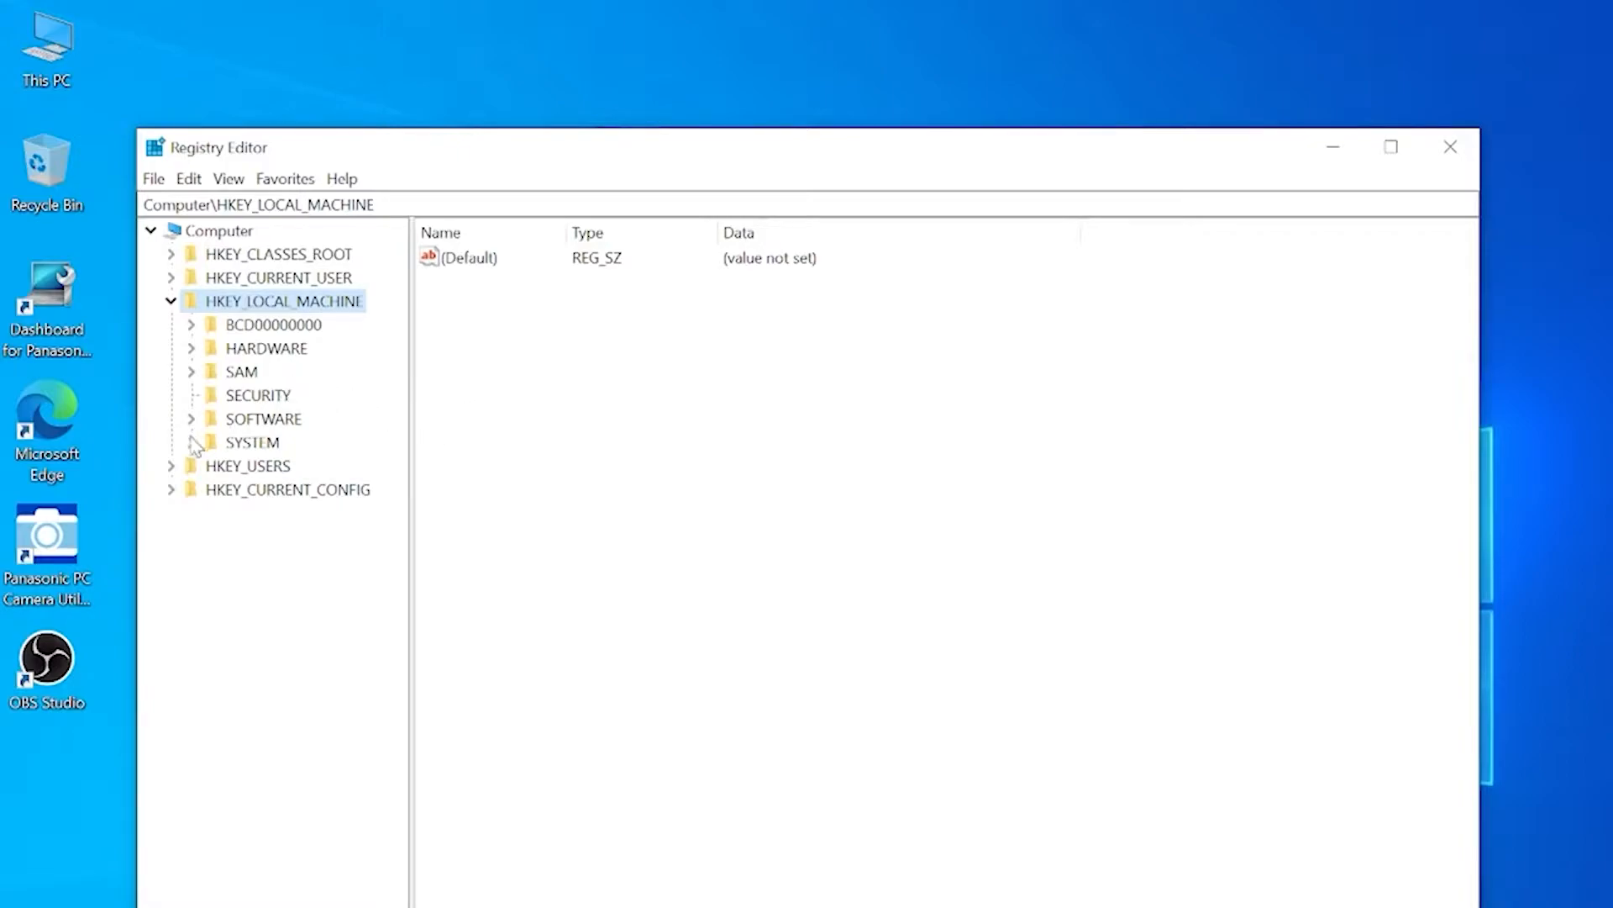
{"action": "left_click", "coordinate": [191, 441]}
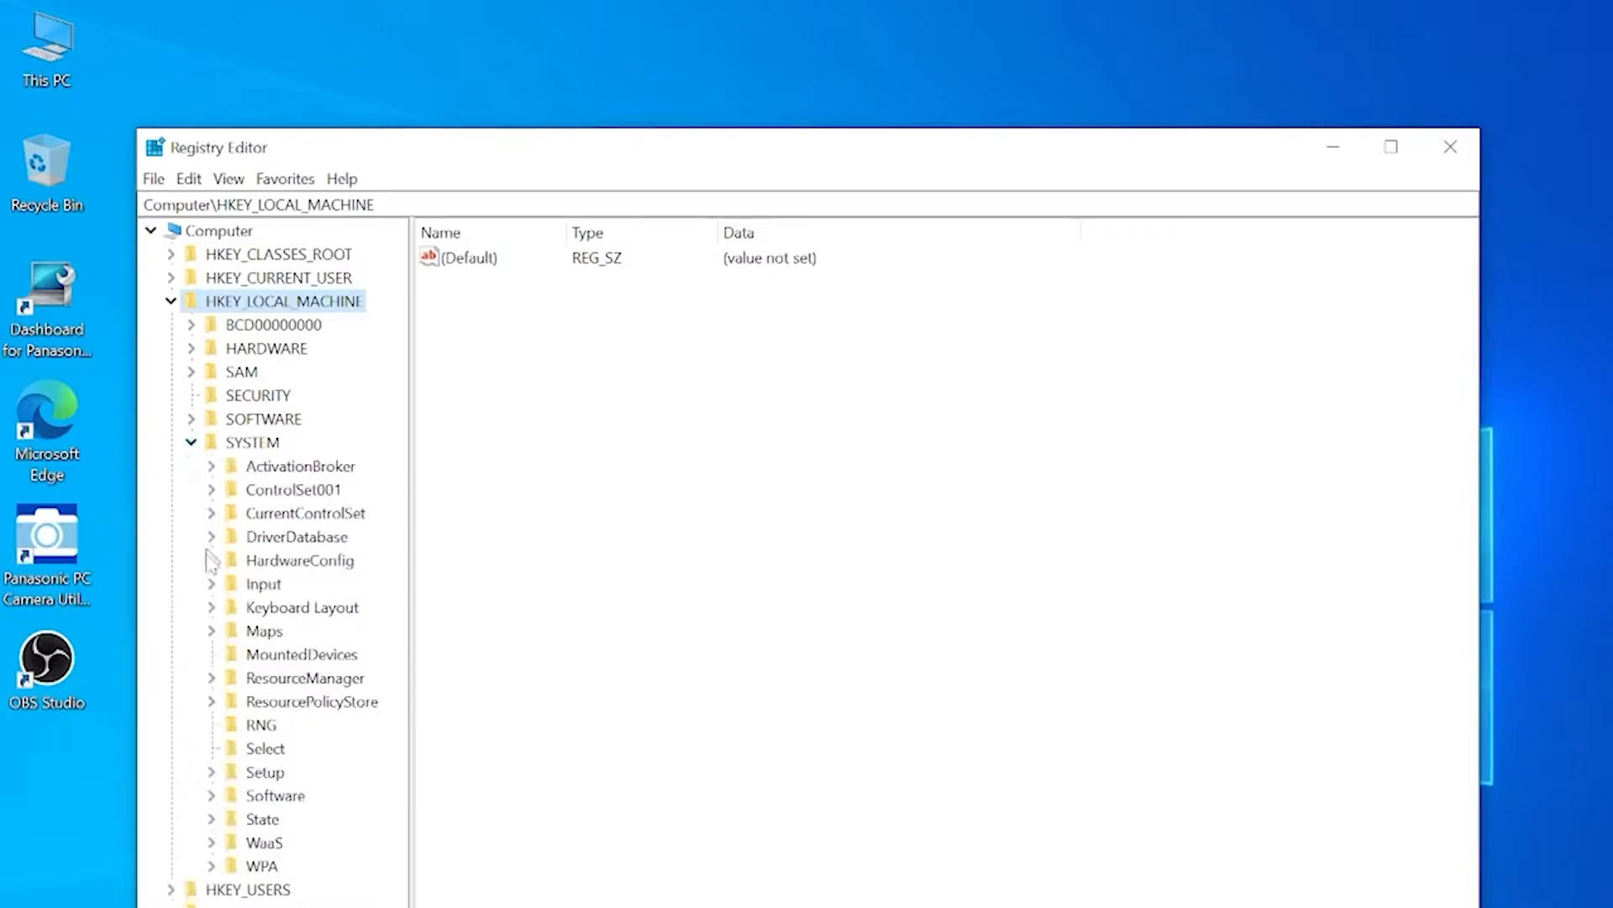
{"action": "mouse_move", "coordinate": [205, 789]}
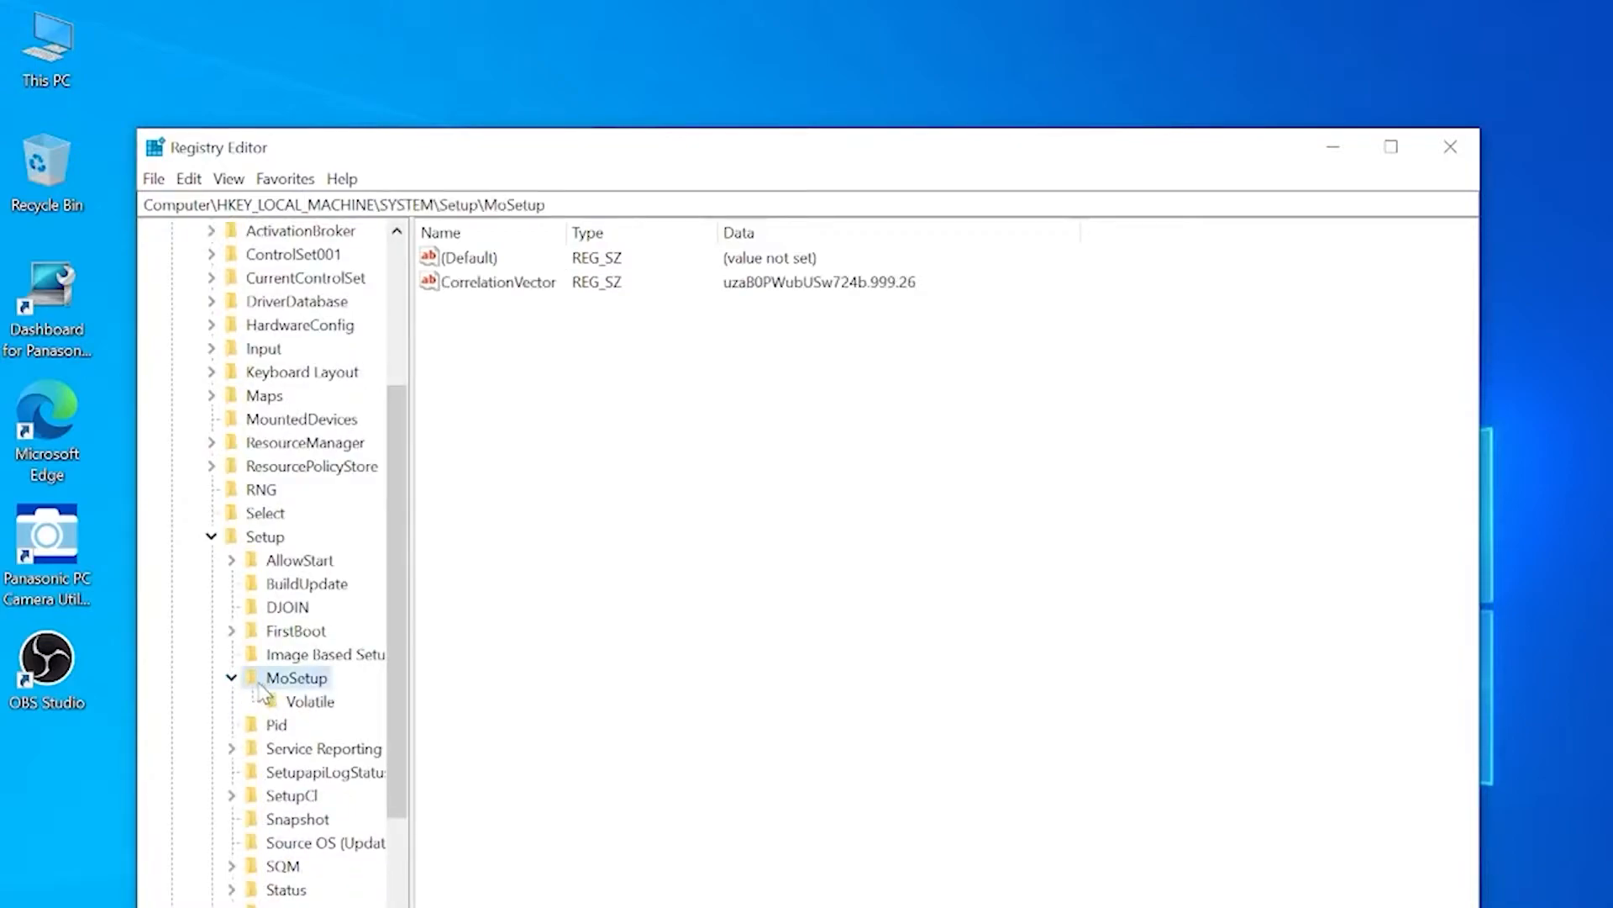
Create a DWORD (32-bit) value in MoSetup named AllowUpgradesWithUnsupportedTPMOrCPU
{"action": "right_click", "coordinate": [293, 677]}
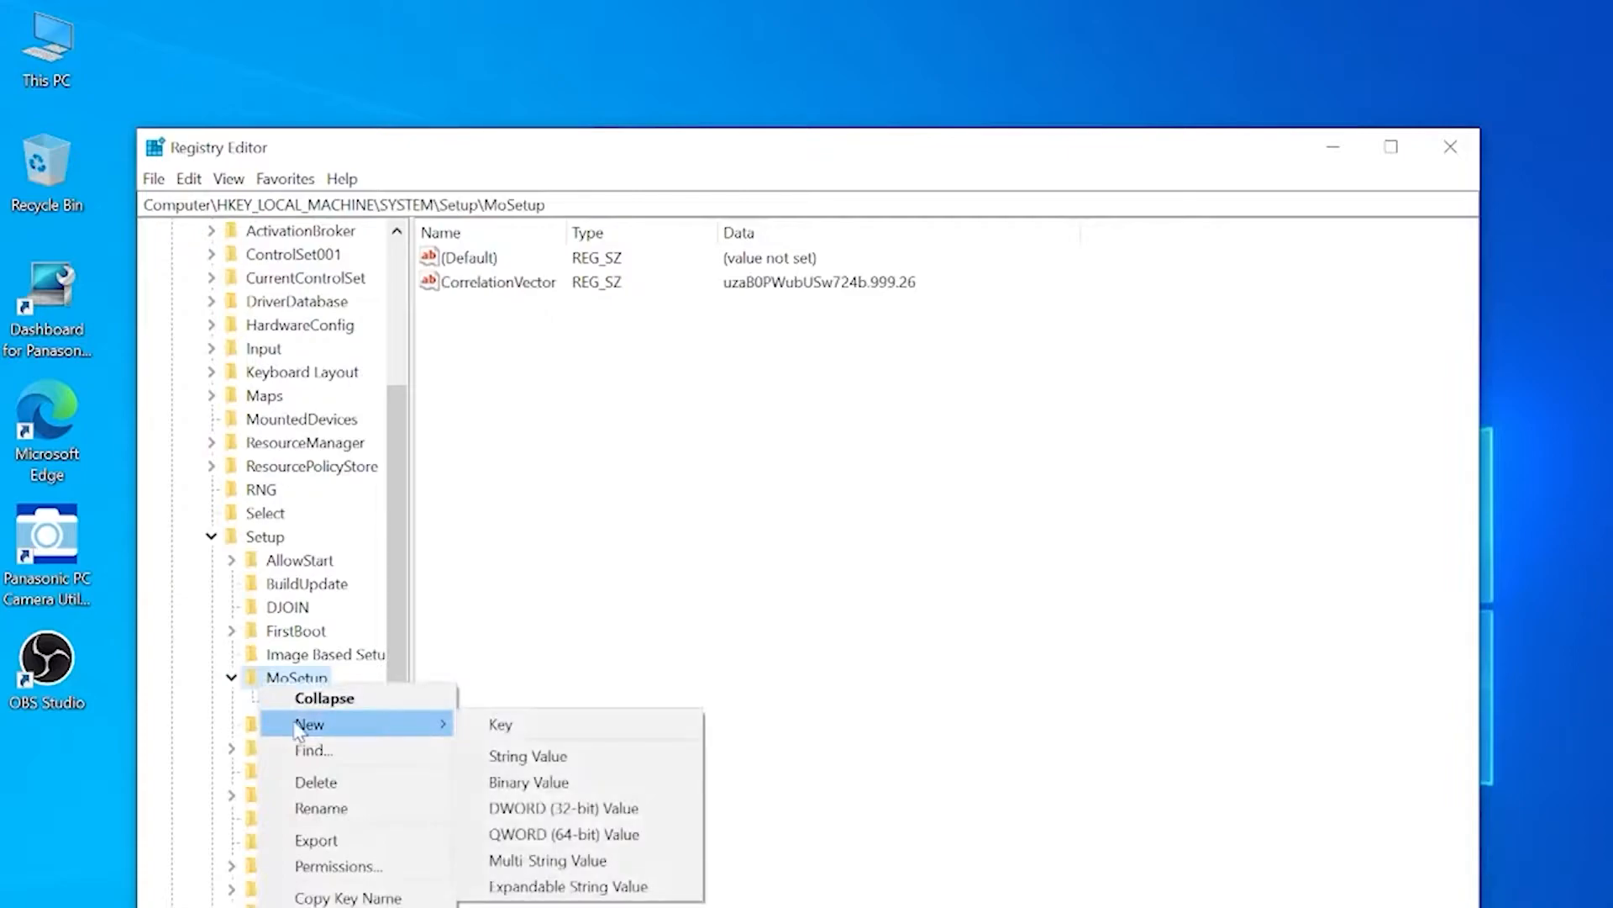
{"action": "mouse_move", "coordinate": [526, 756]}
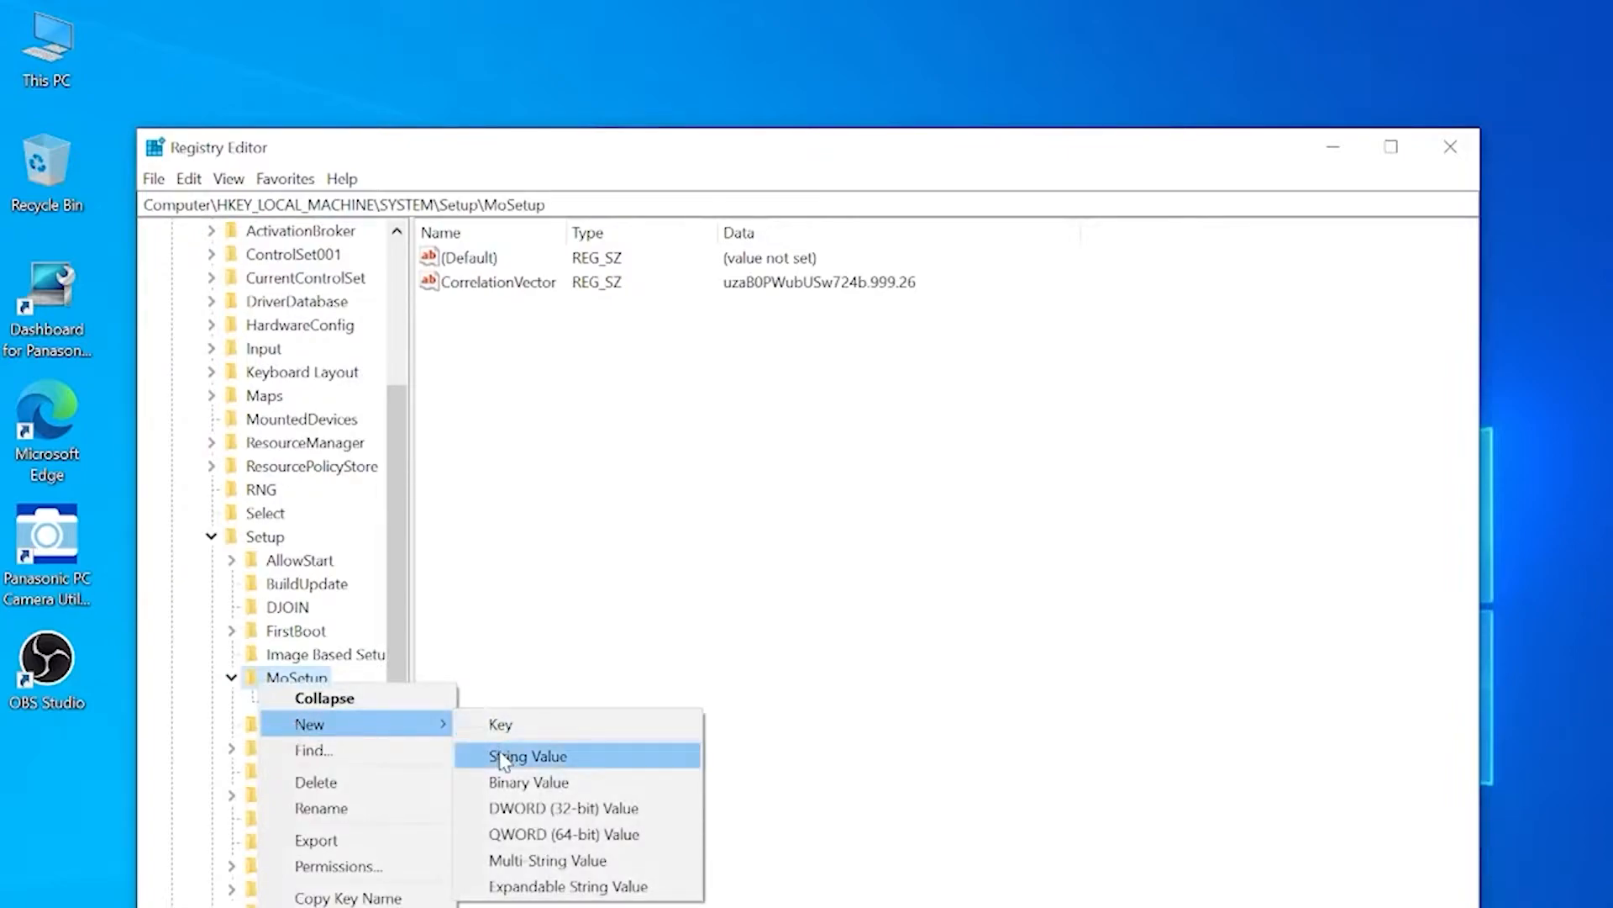
{"action": "mouse_move", "coordinate": [500, 724]}
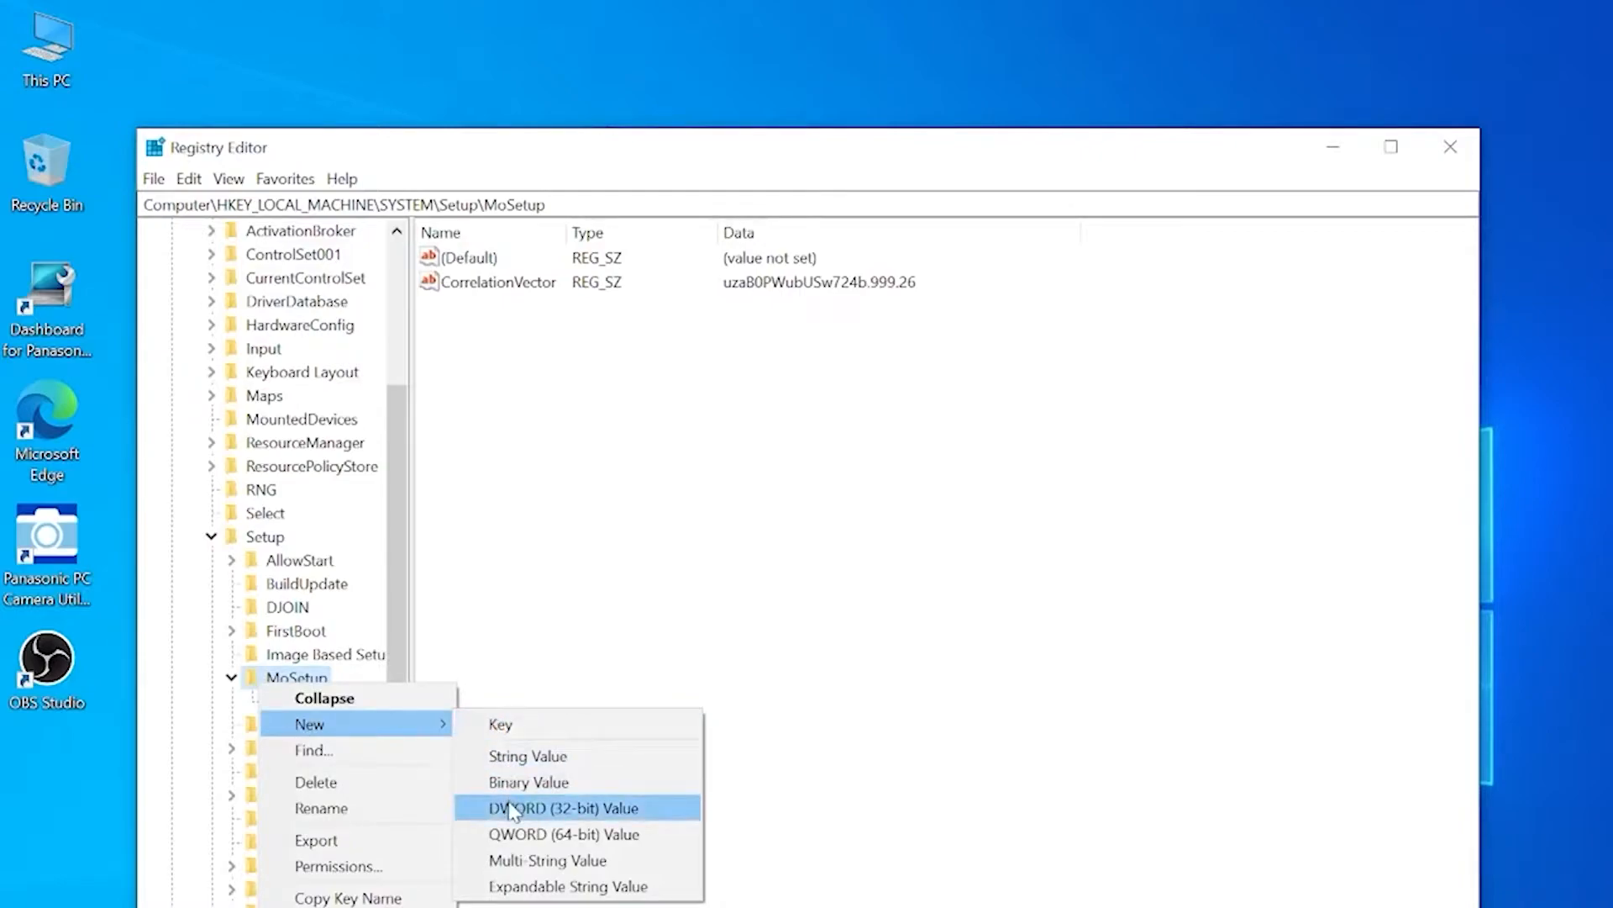
{"action": "left_click", "coordinate": [549, 807]}
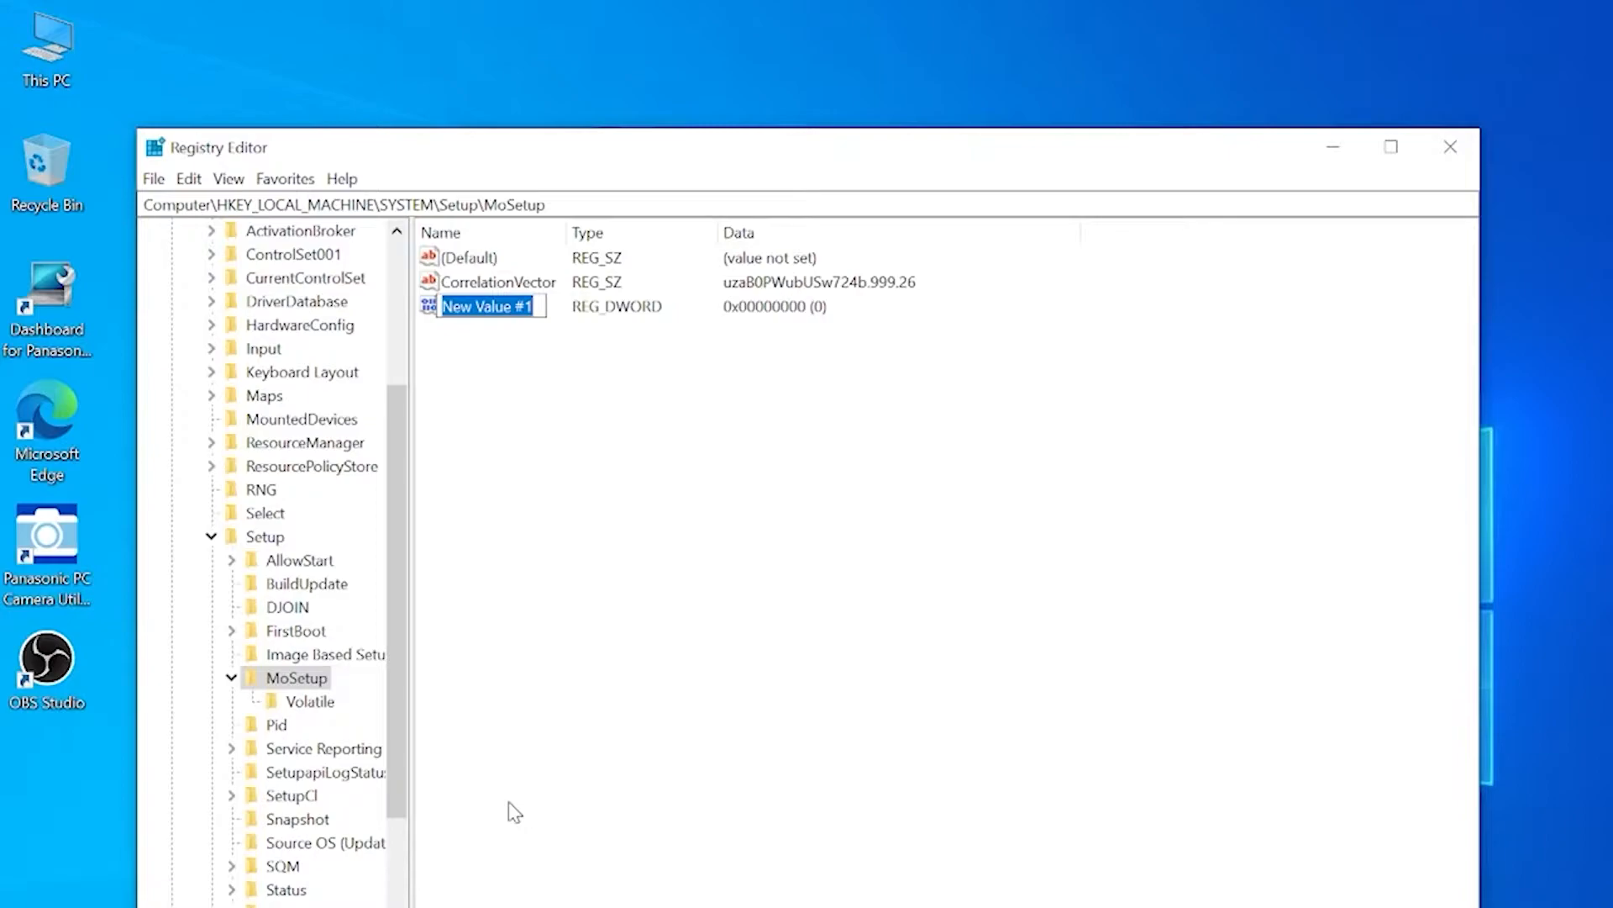
{"action": "type", "text": "AllowUpgradesWith"}
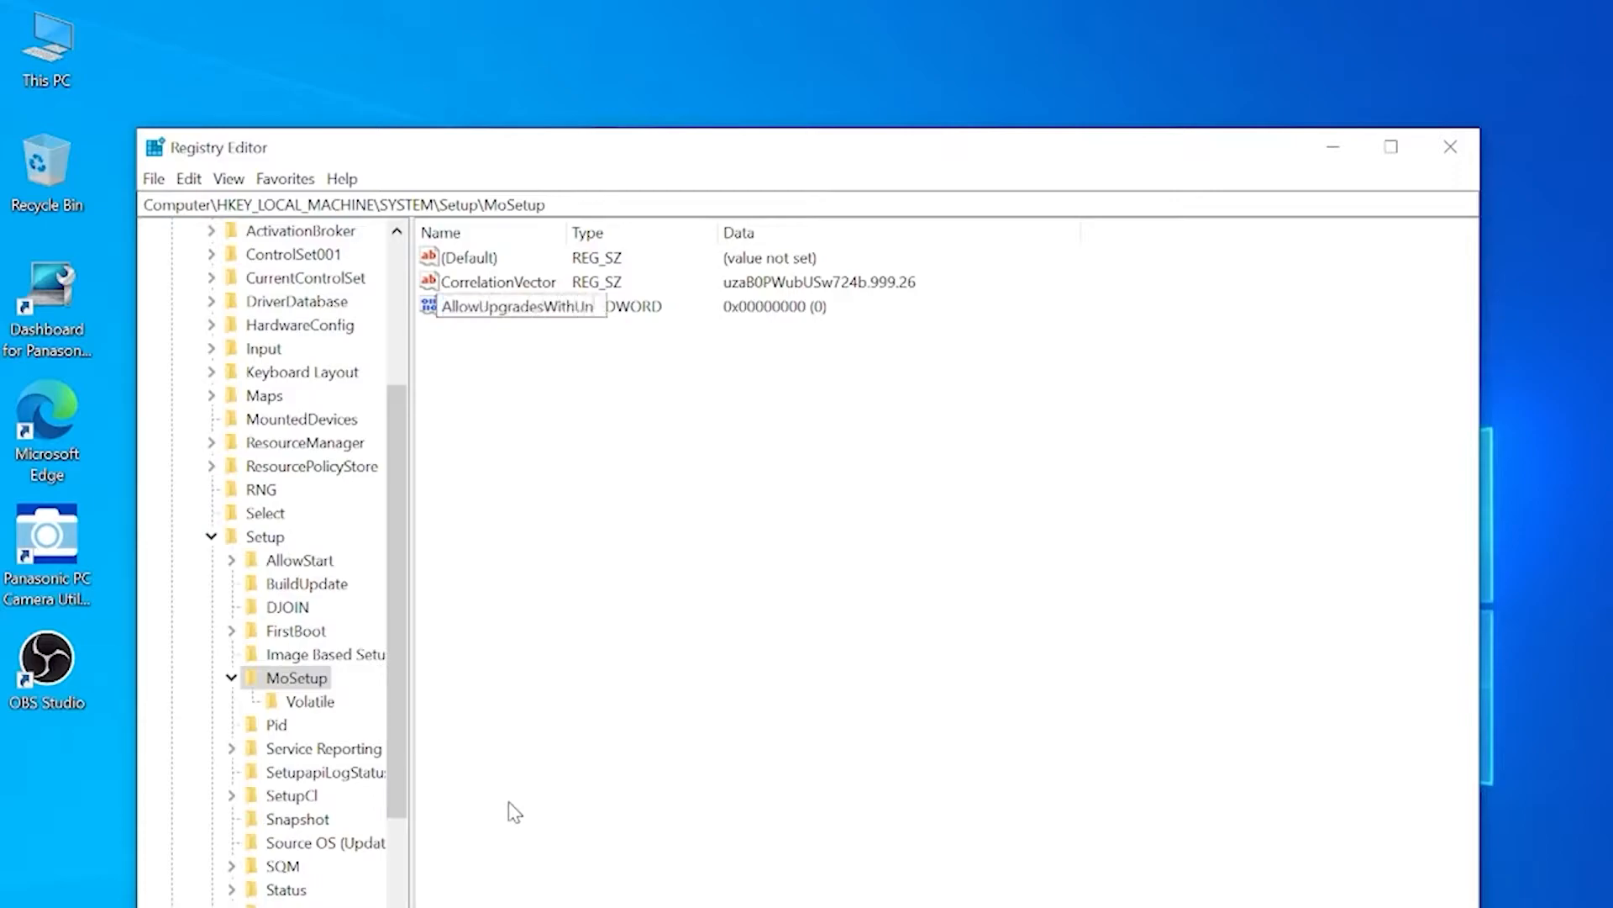
{"action": "type", "text": "UnsupportedI"}
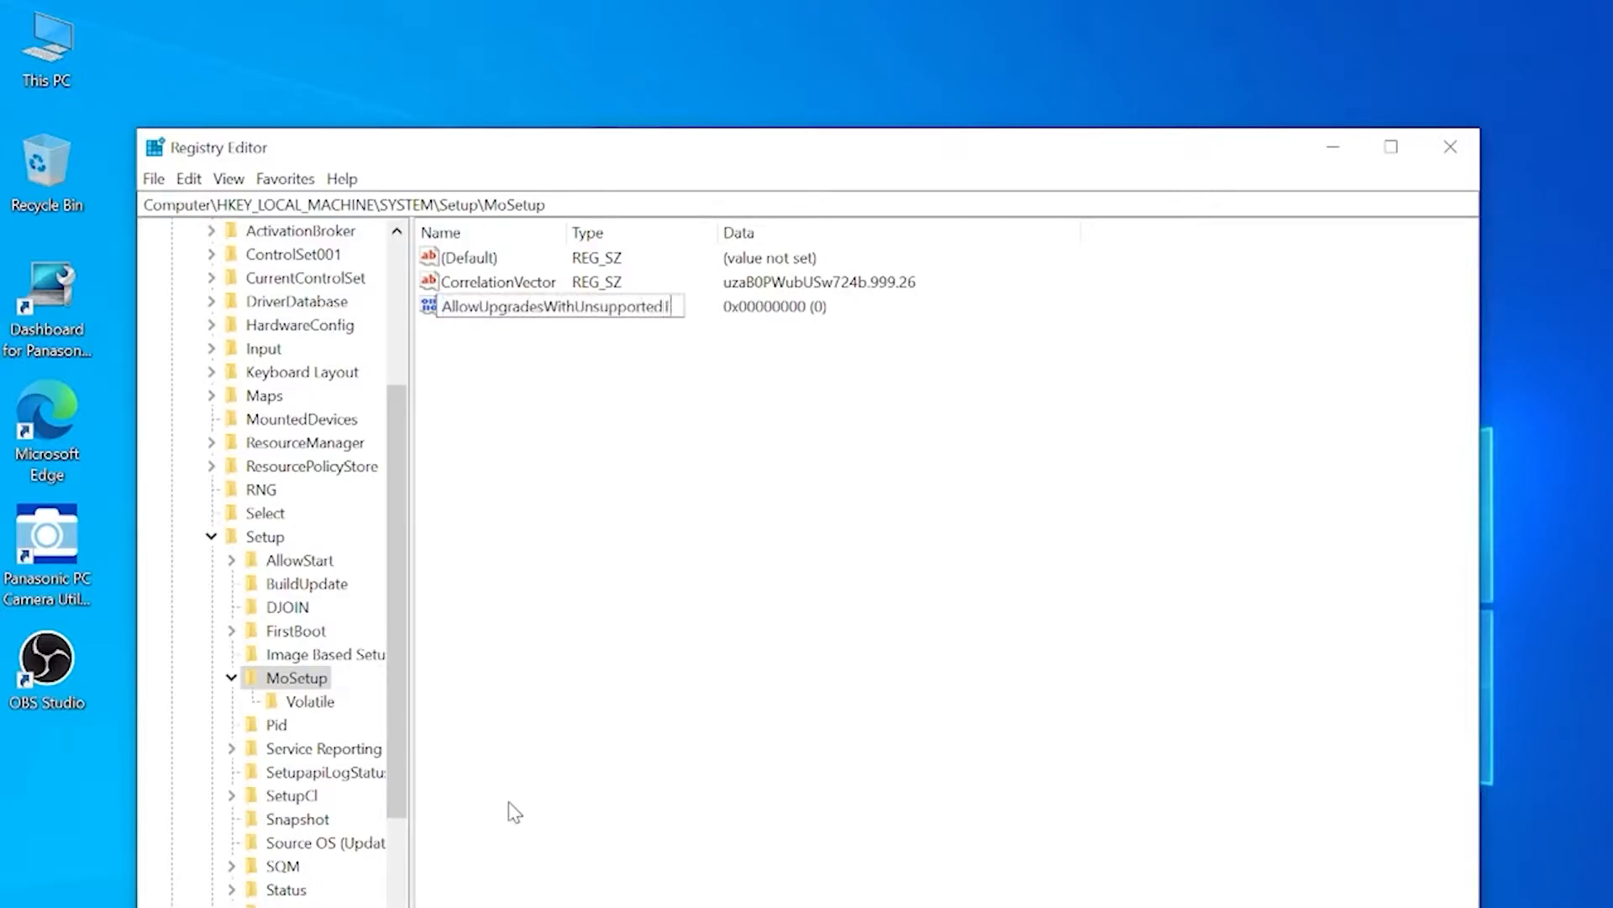
{"action": "type", "text": "TPMOr"}
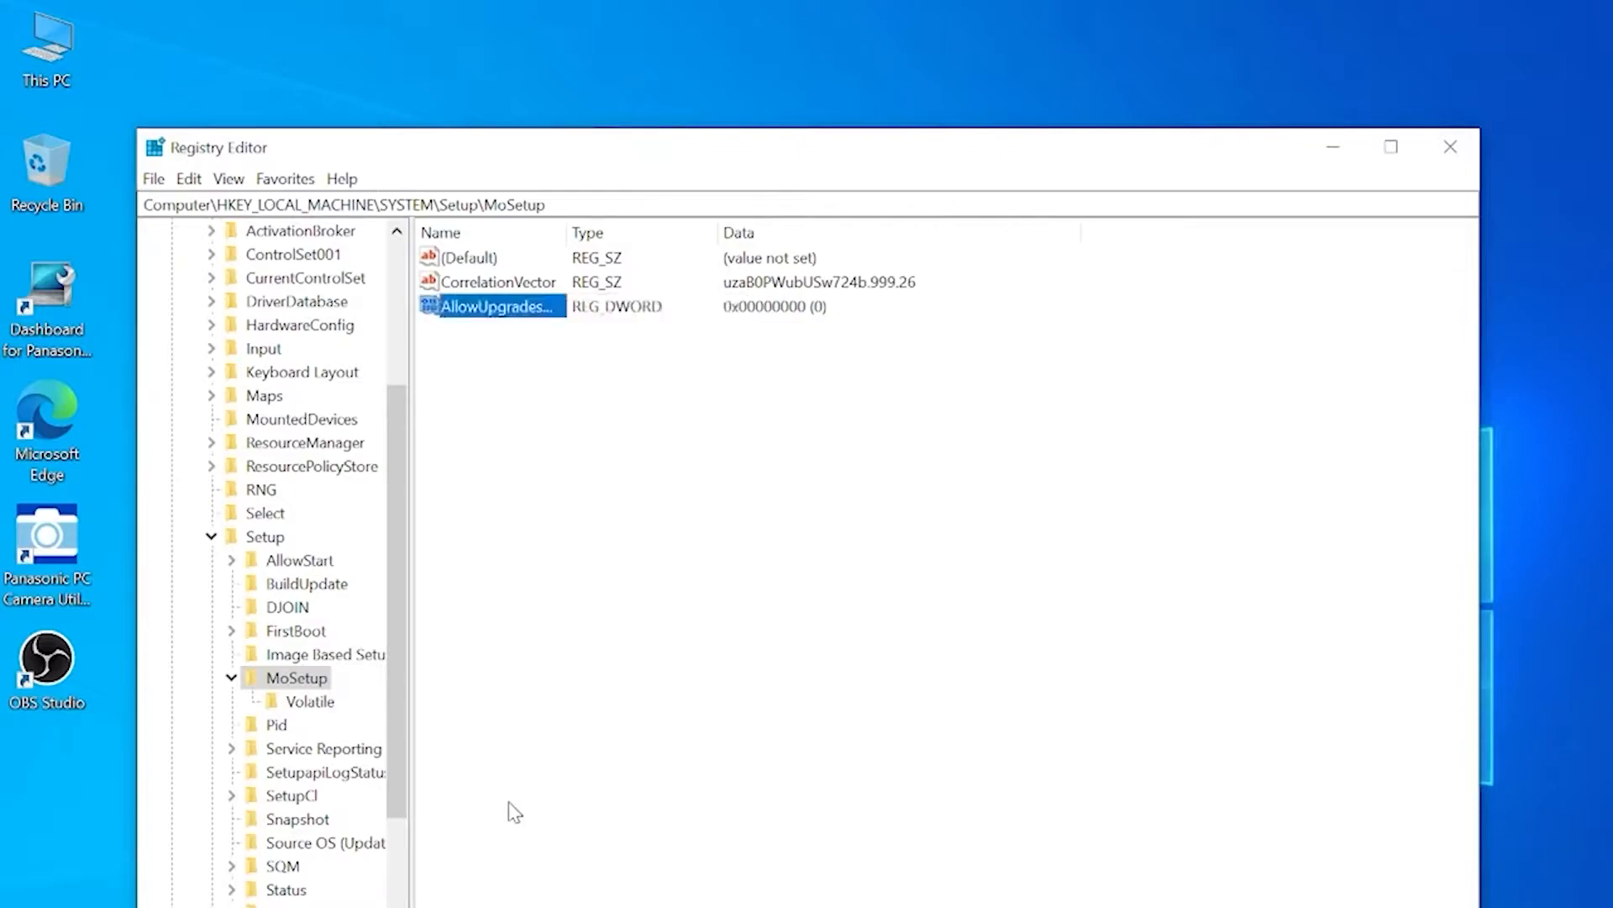
Change AllowUpgradesWithUnsupportedTPMOrCPU's value data to 1 and confirm
{"action": "right_click", "coordinate": [492, 306]}
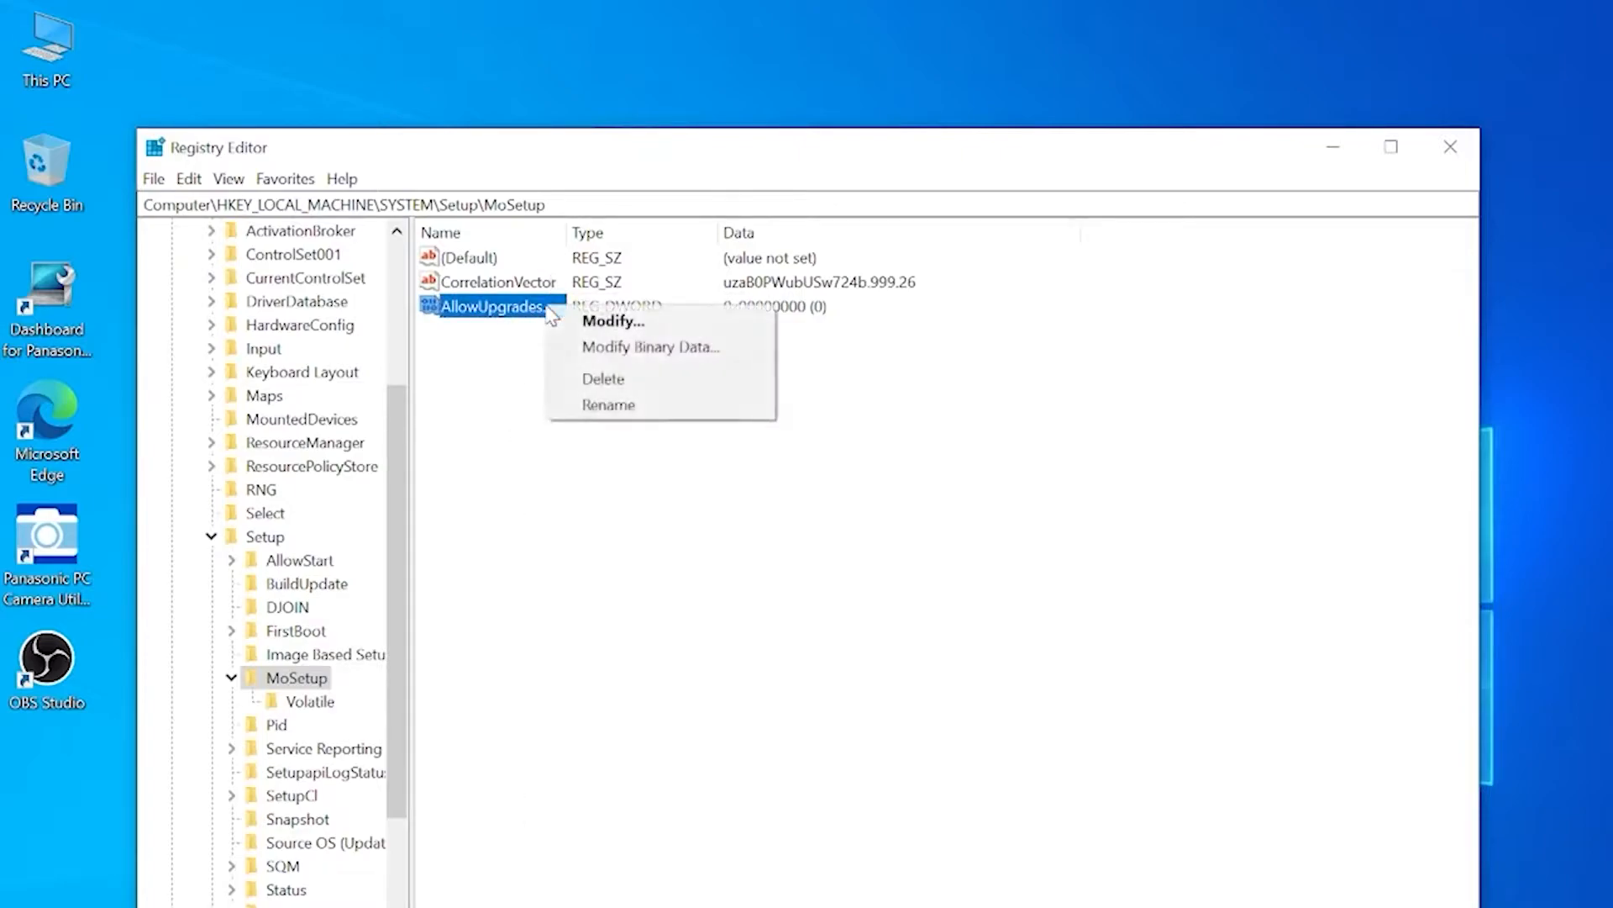
{"action": "left_click", "coordinate": [614, 320]}
{"action": "type", "text": "1"}
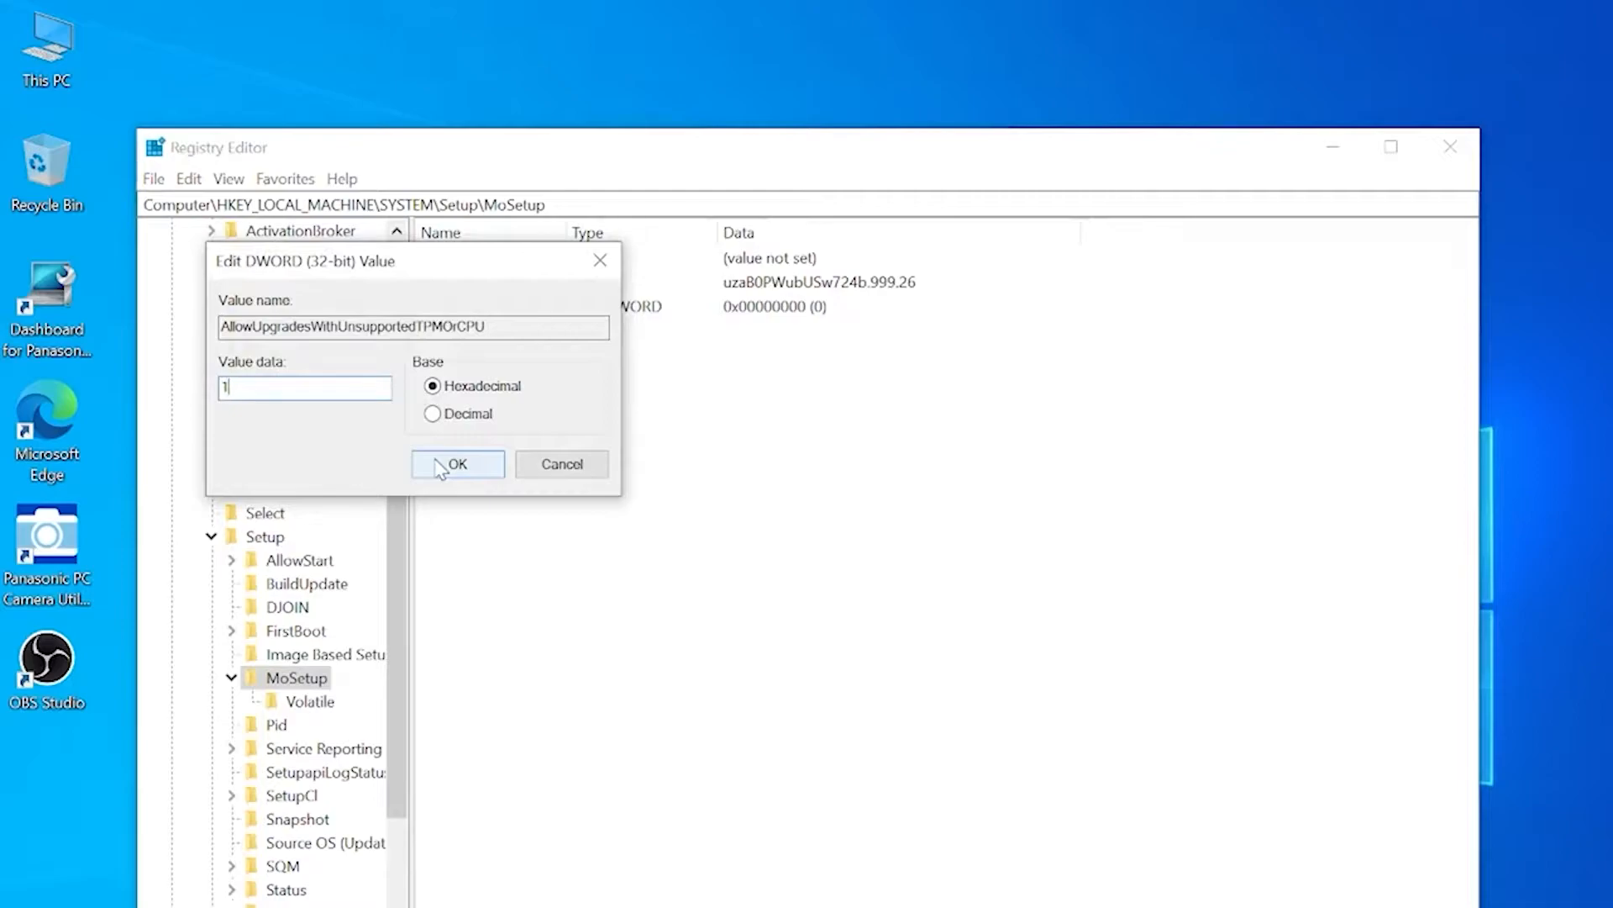
{"action": "left_click", "coordinate": [457, 464]}
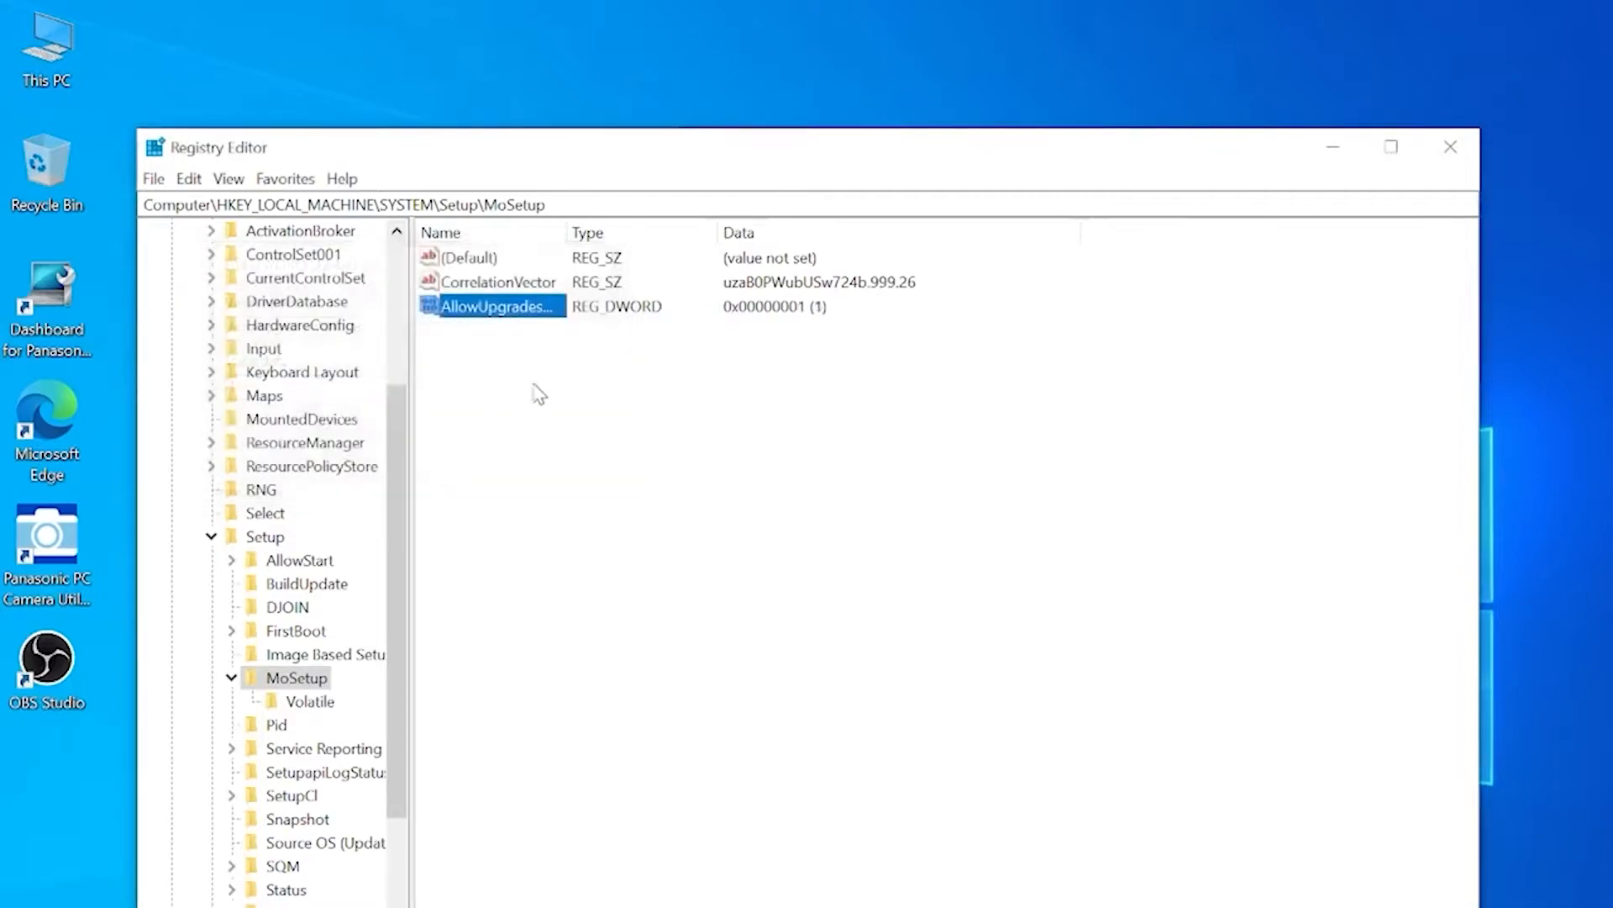
{"action": "mouse_move", "coordinate": [573, 466]}
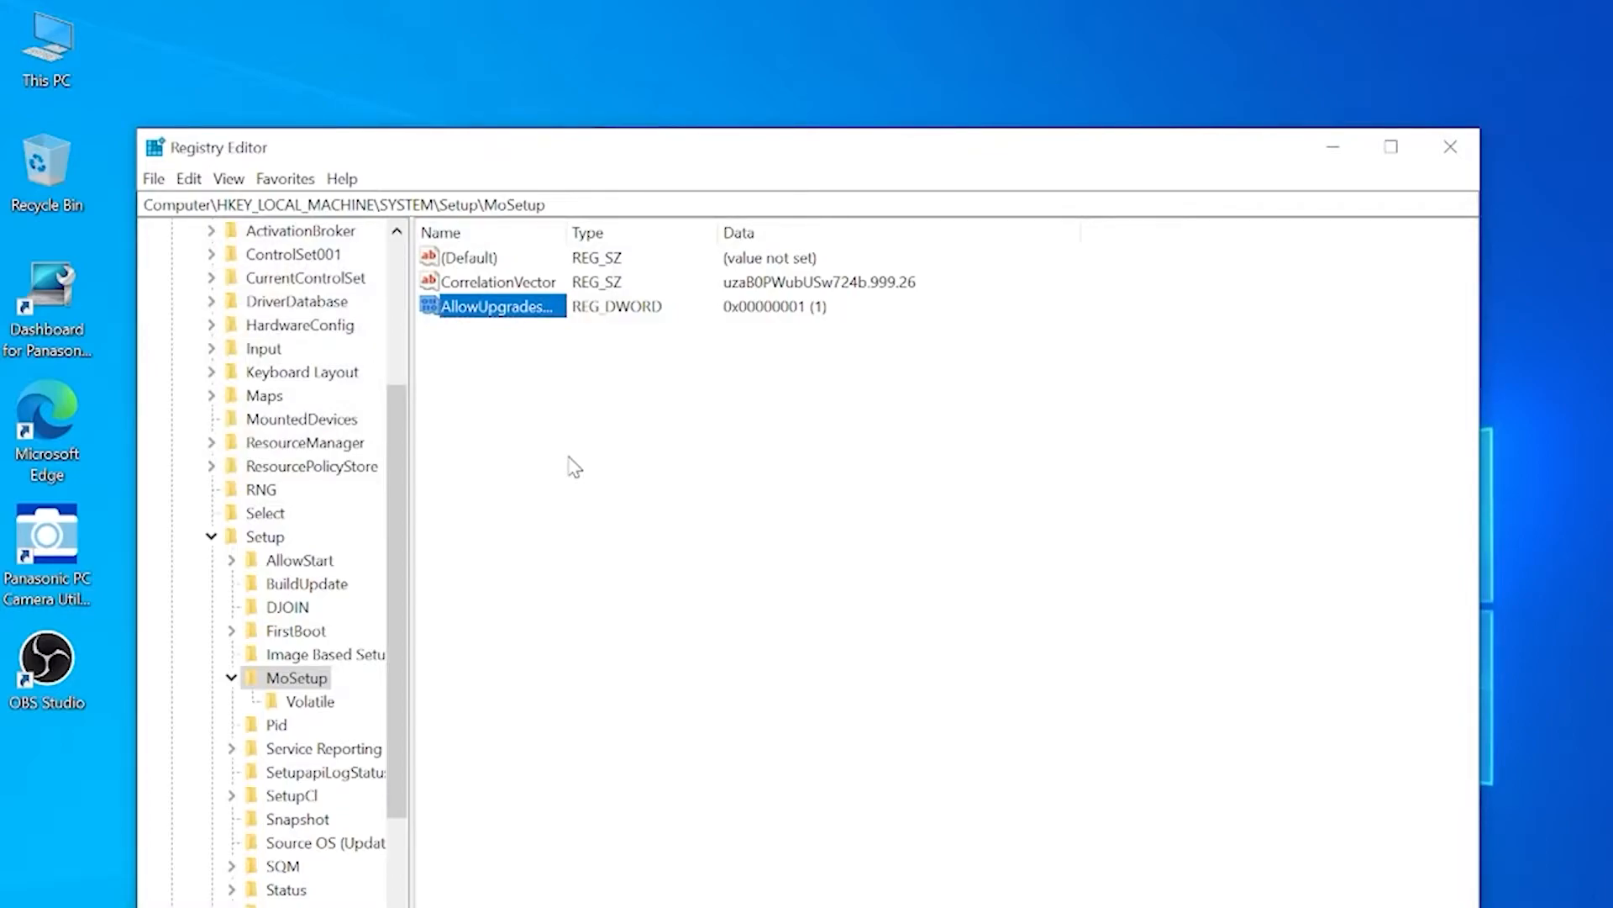
{"action": "left_click", "coordinate": [1449, 147]}
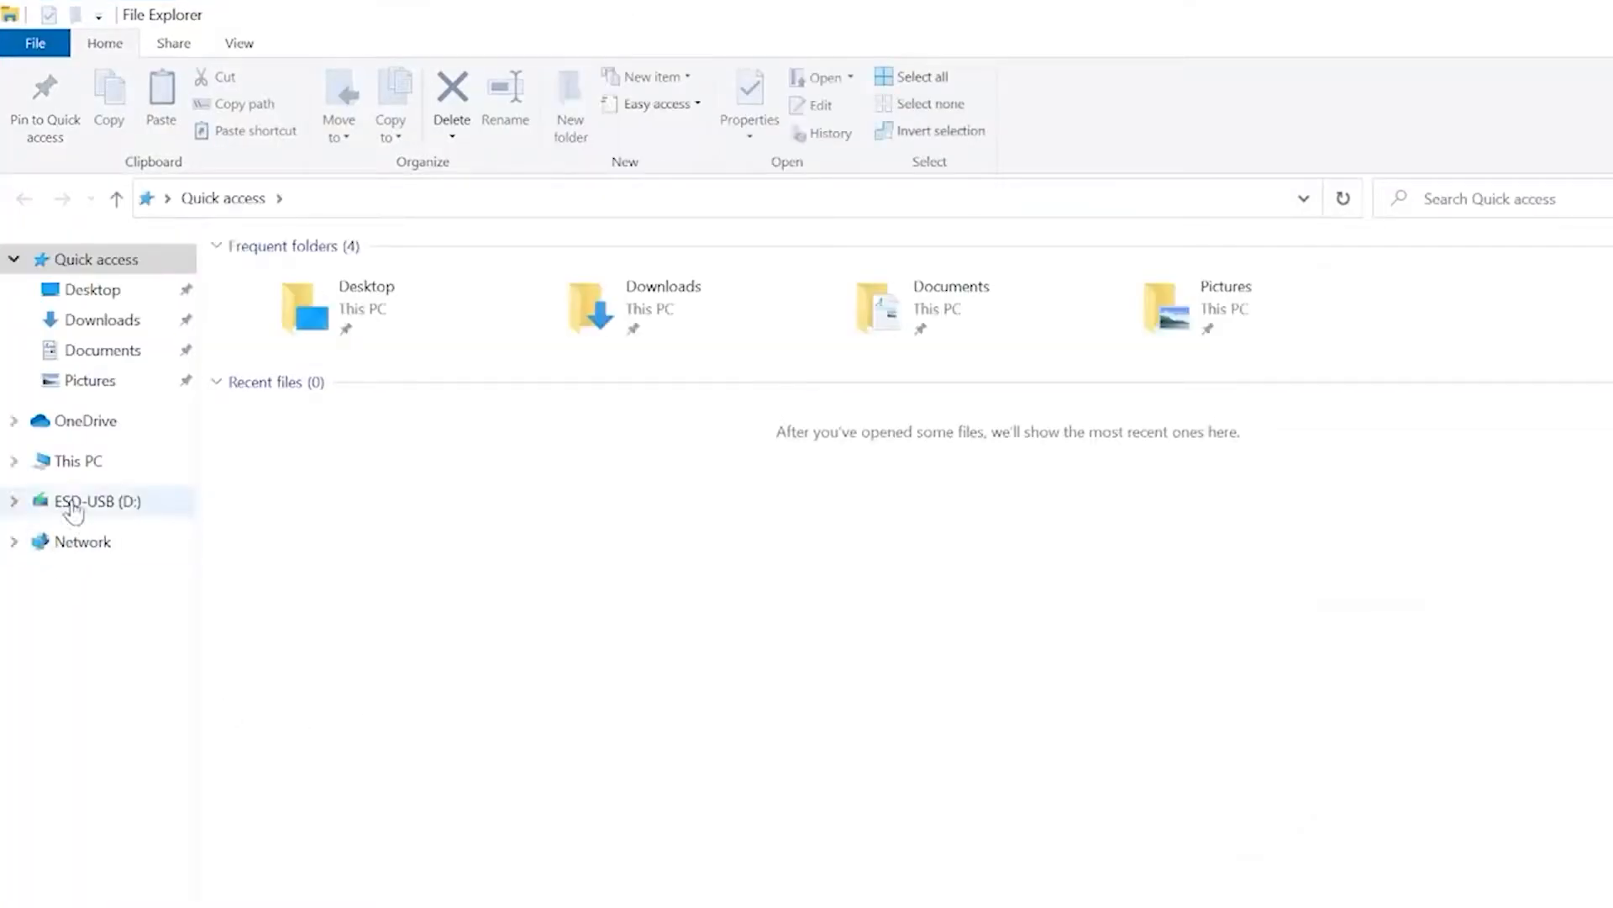
Run setup from the ESD-USB (D:) drive and continue past the update options
{"action": "left_click", "coordinate": [96, 501]}
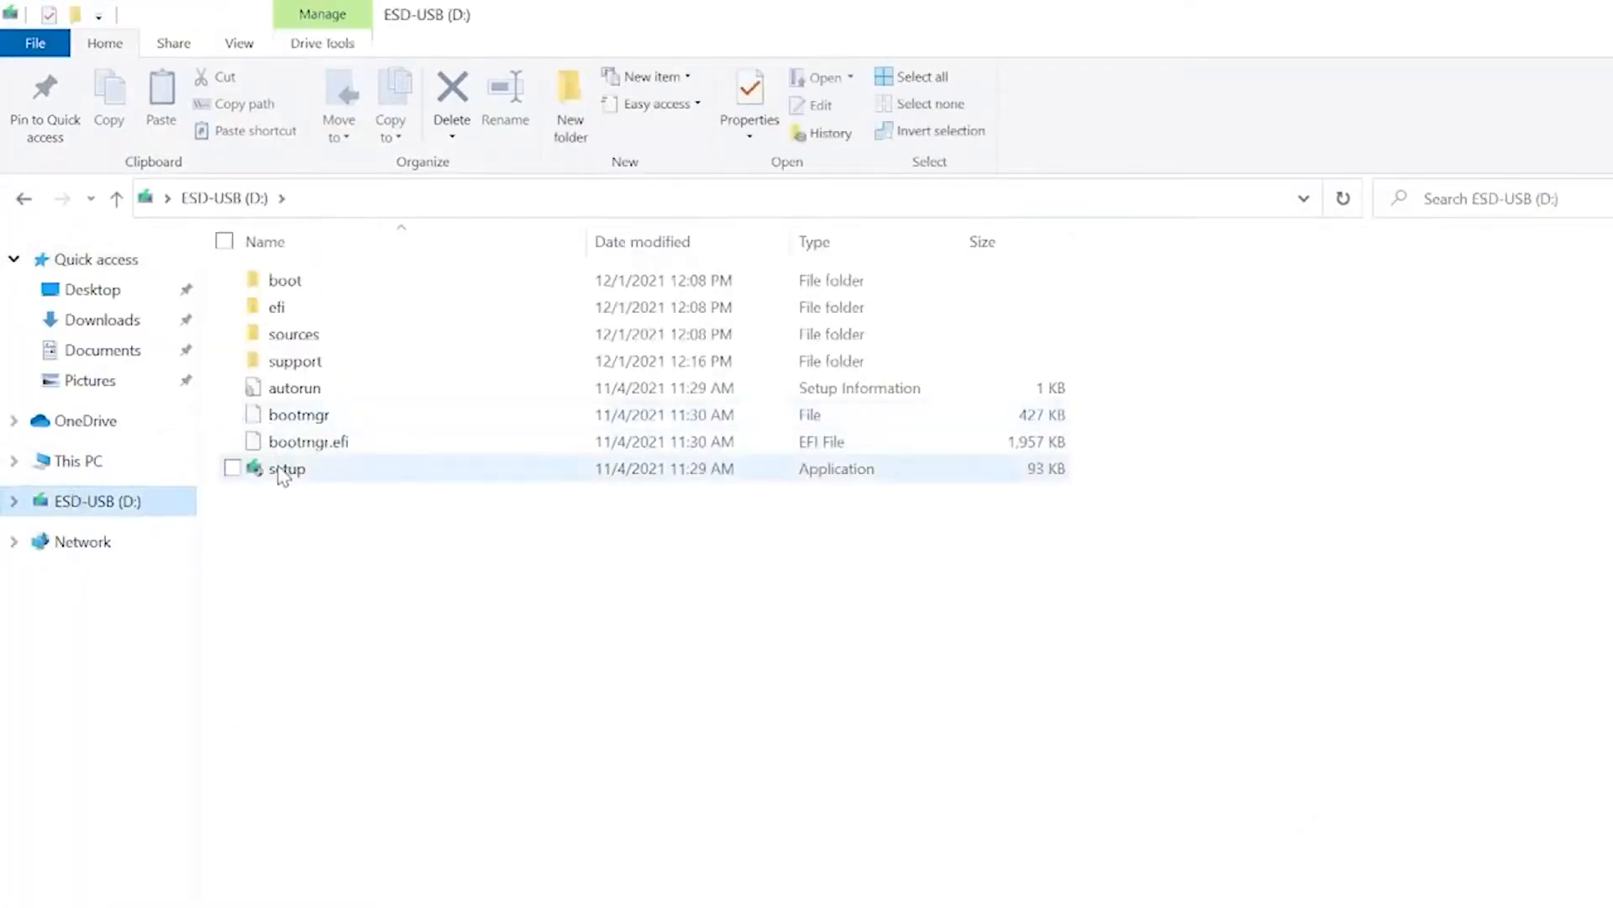
{"action": "double_click", "coordinate": [284, 468]}
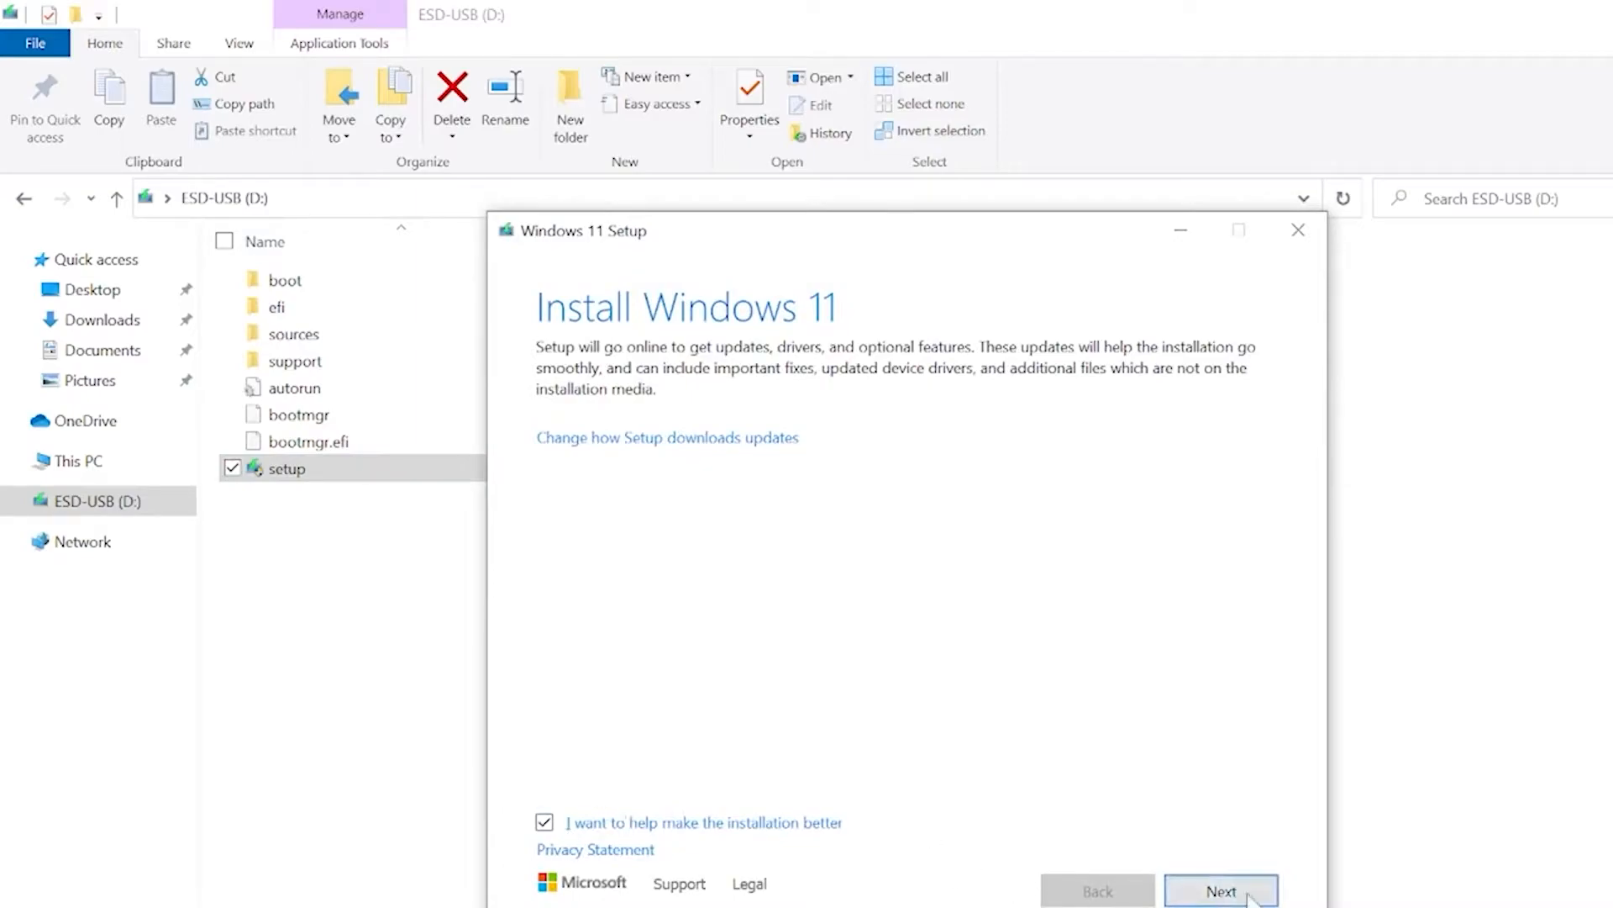
{"action": "left_click", "coordinate": [1220, 890]}
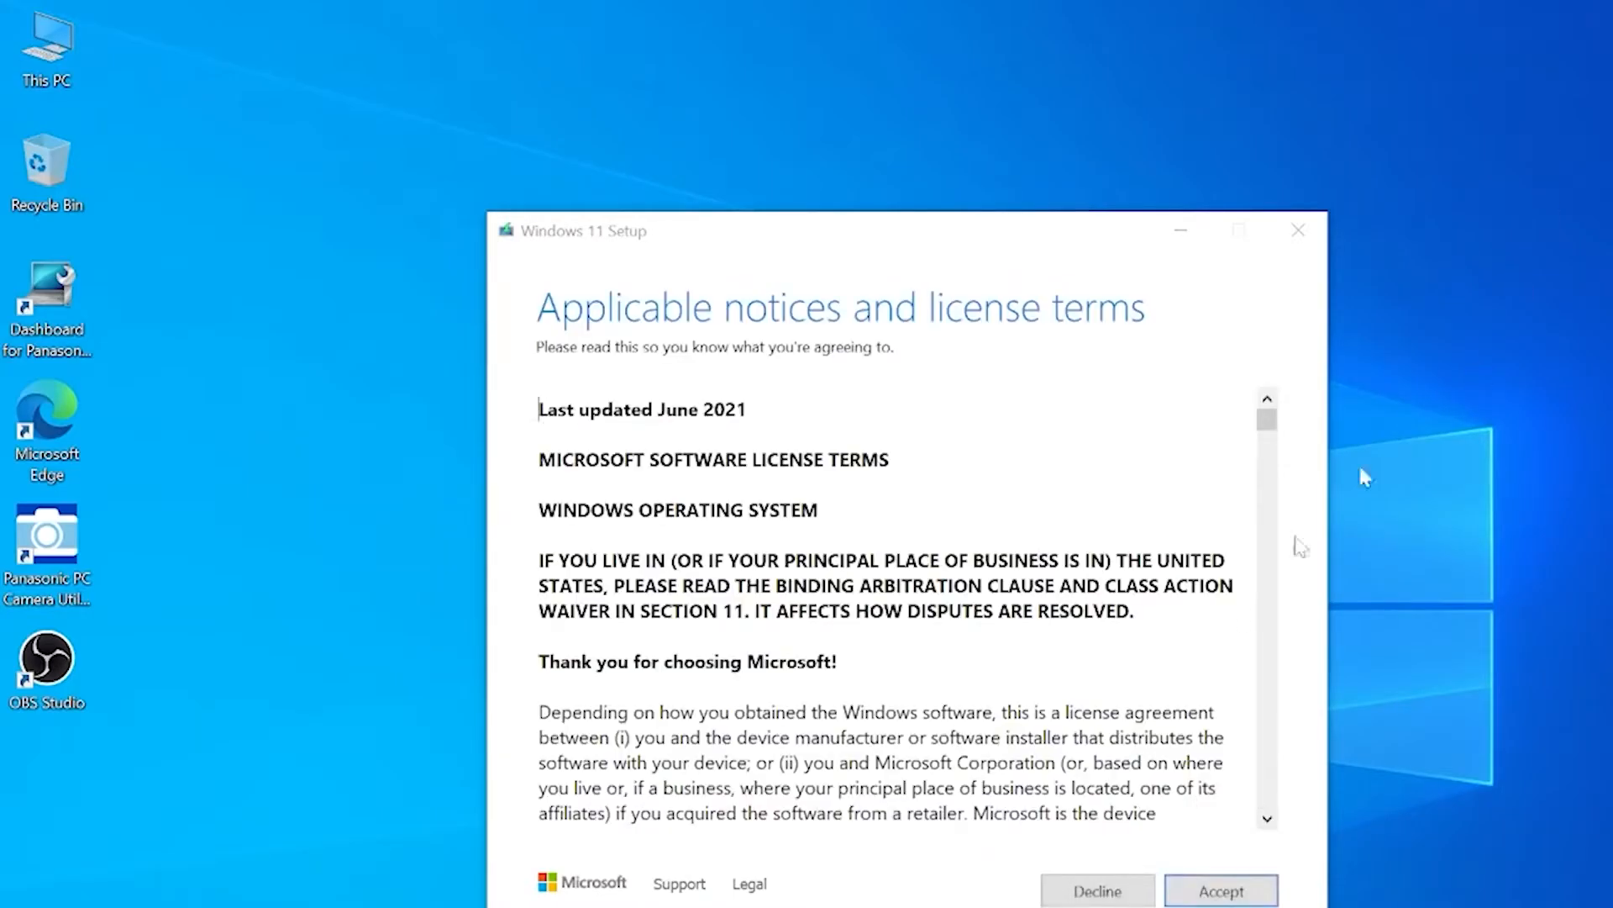
Accept the license terms and keep the default choice of what to keep
{"action": "left_click", "coordinate": [1220, 890]}
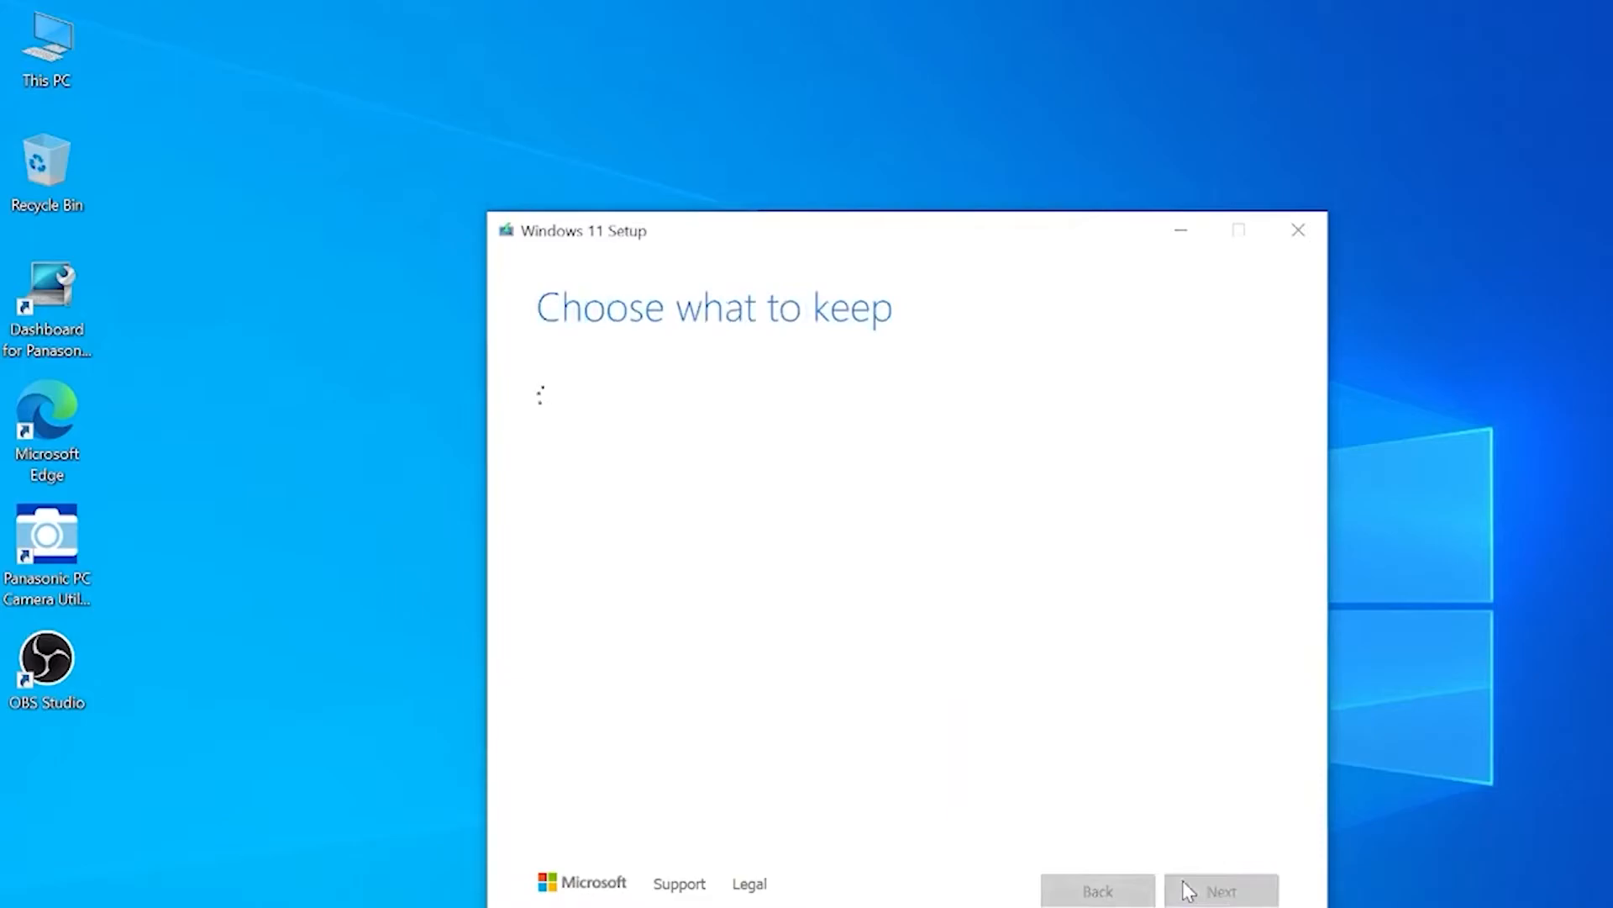
{"action": "left_click", "coordinate": [1220, 891]}
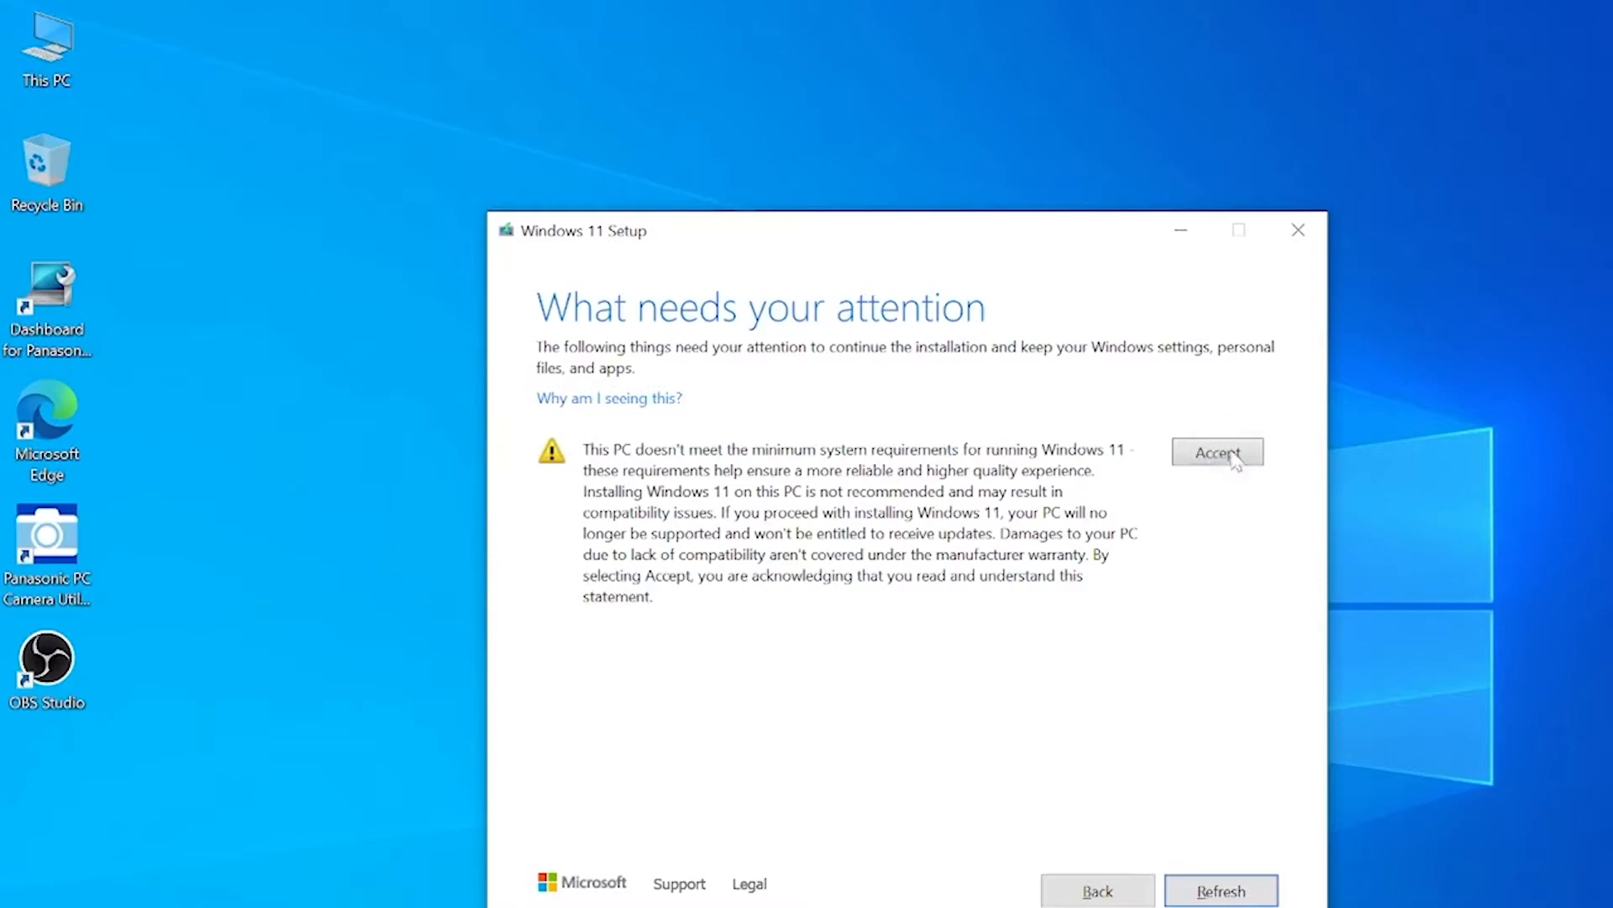
Accept the minimum-requirements warning and begin installing Windows 11 Pro
{"action": "left_click", "coordinate": [1217, 452]}
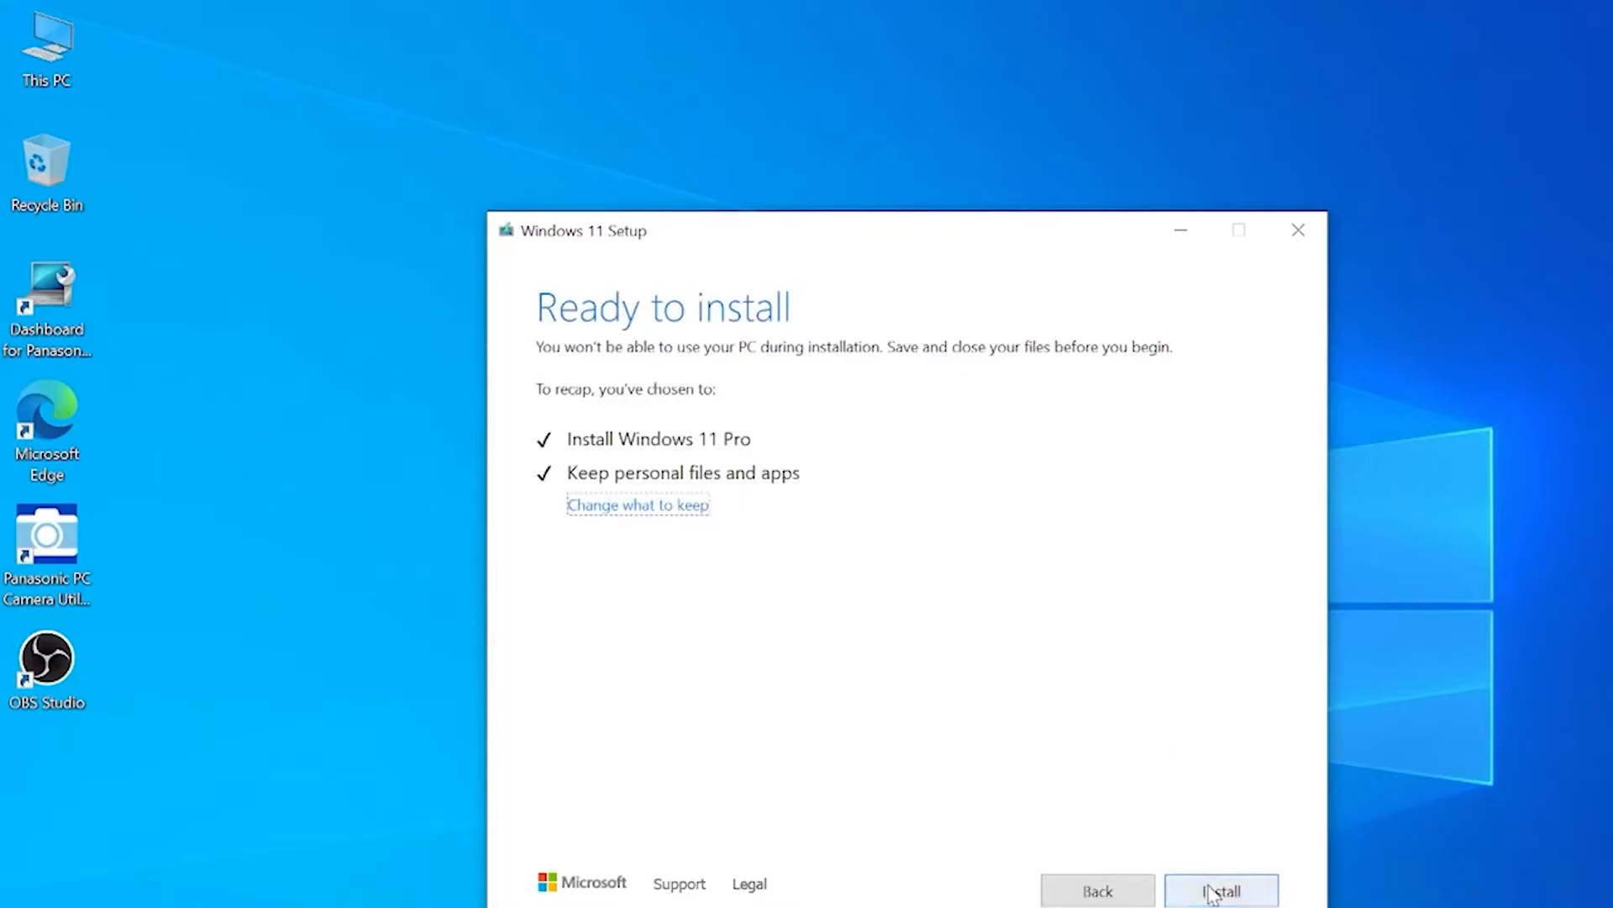
{"action": "left_click", "coordinate": [1220, 890]}
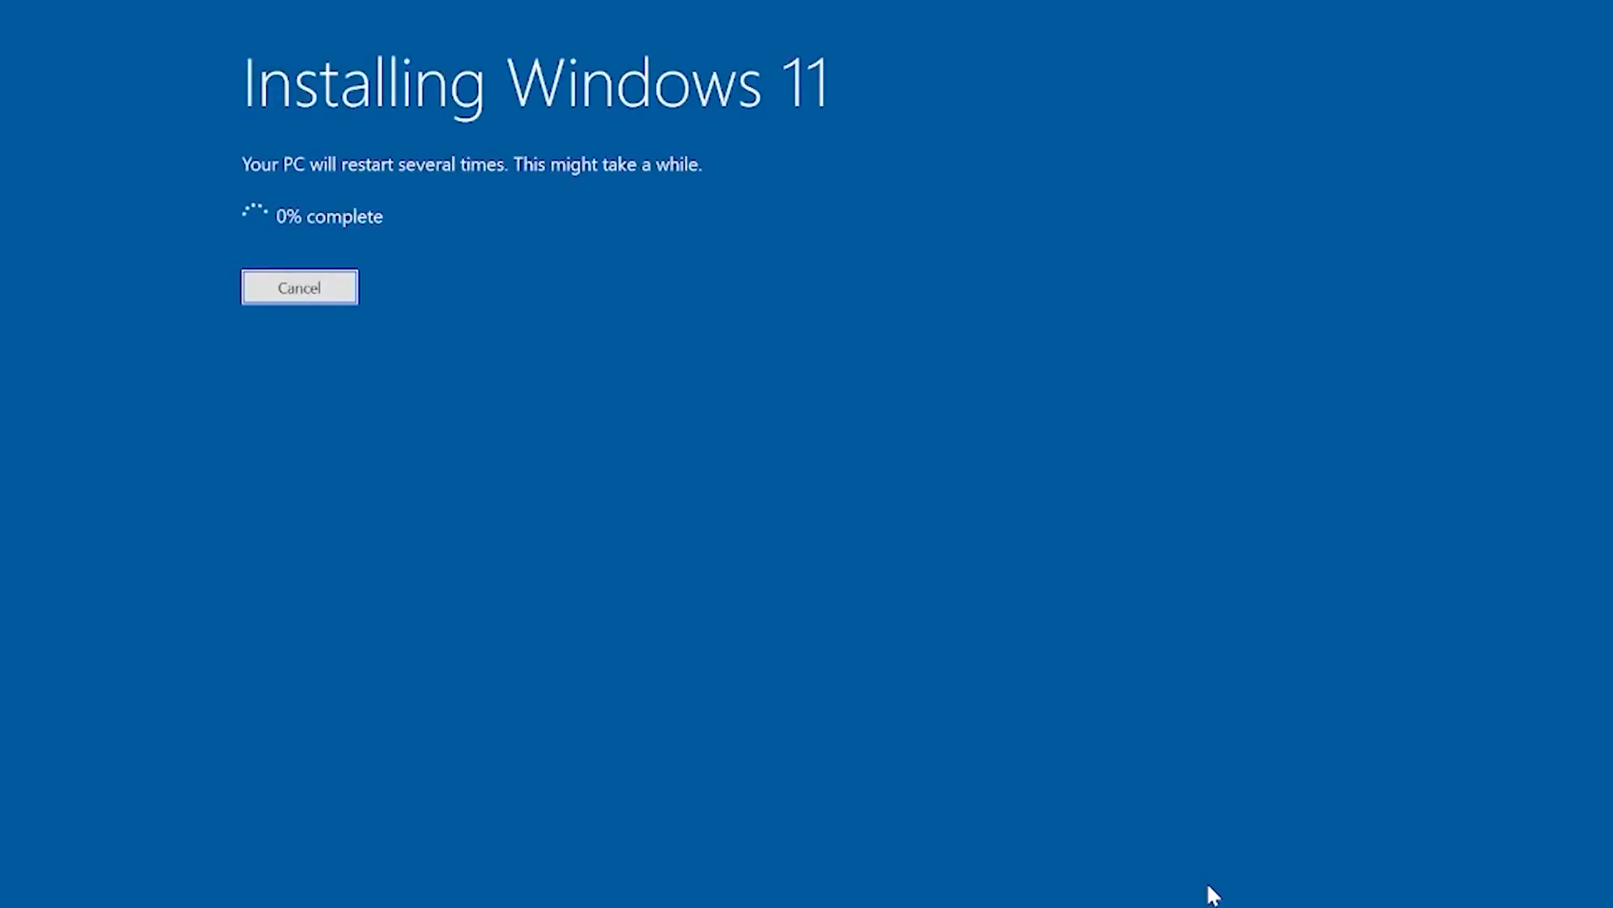
{"action": "mouse_move", "coordinate": [161, 237]}
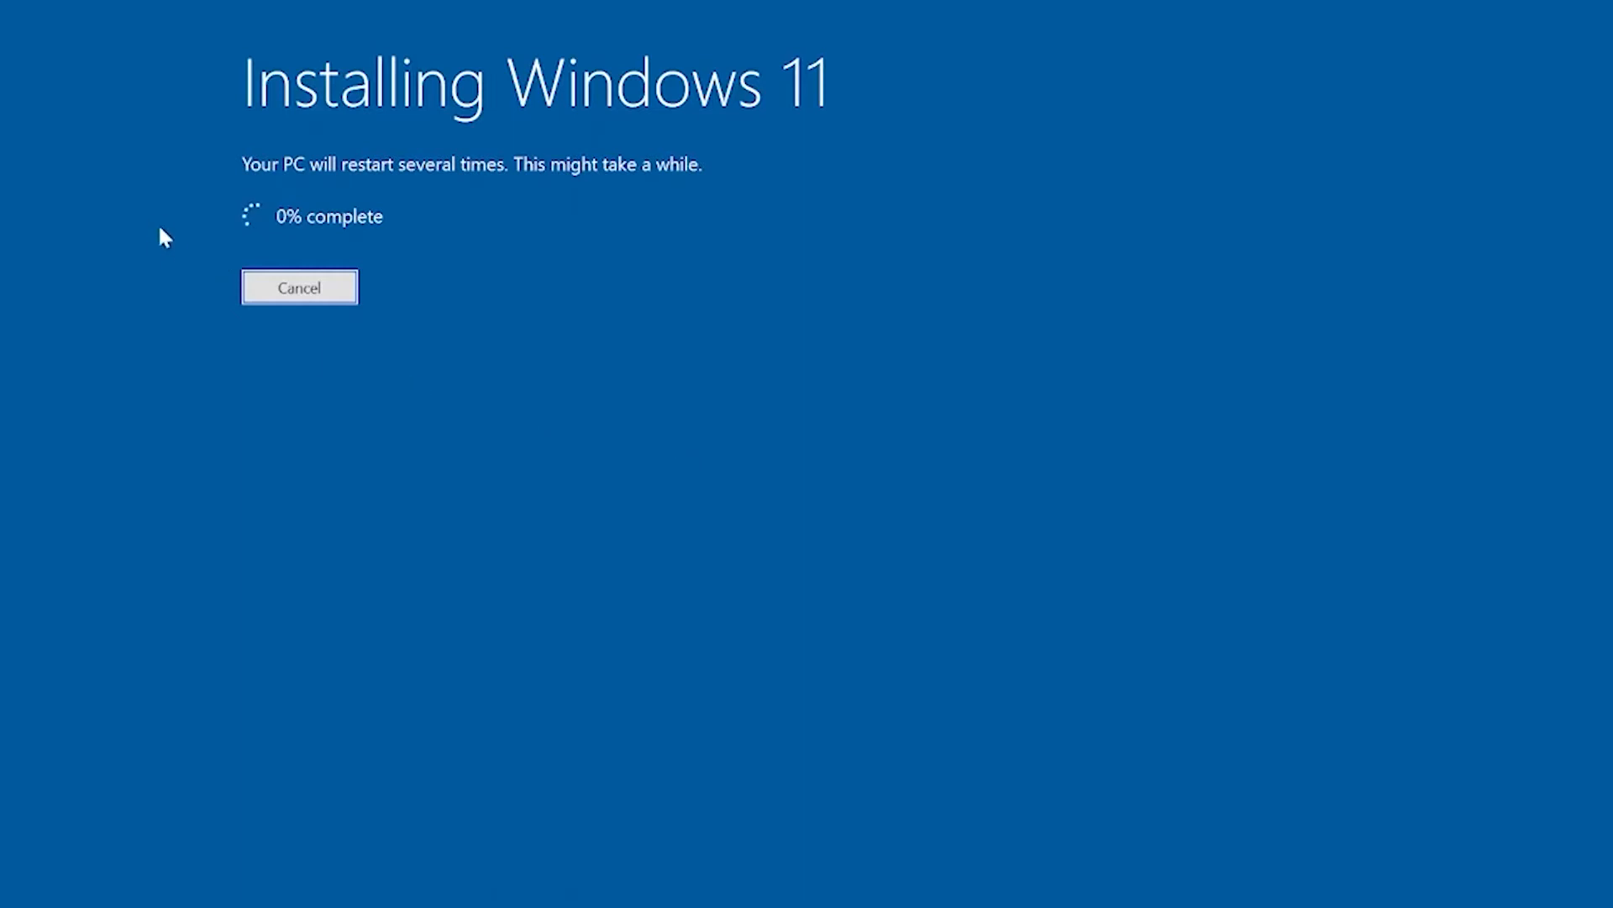